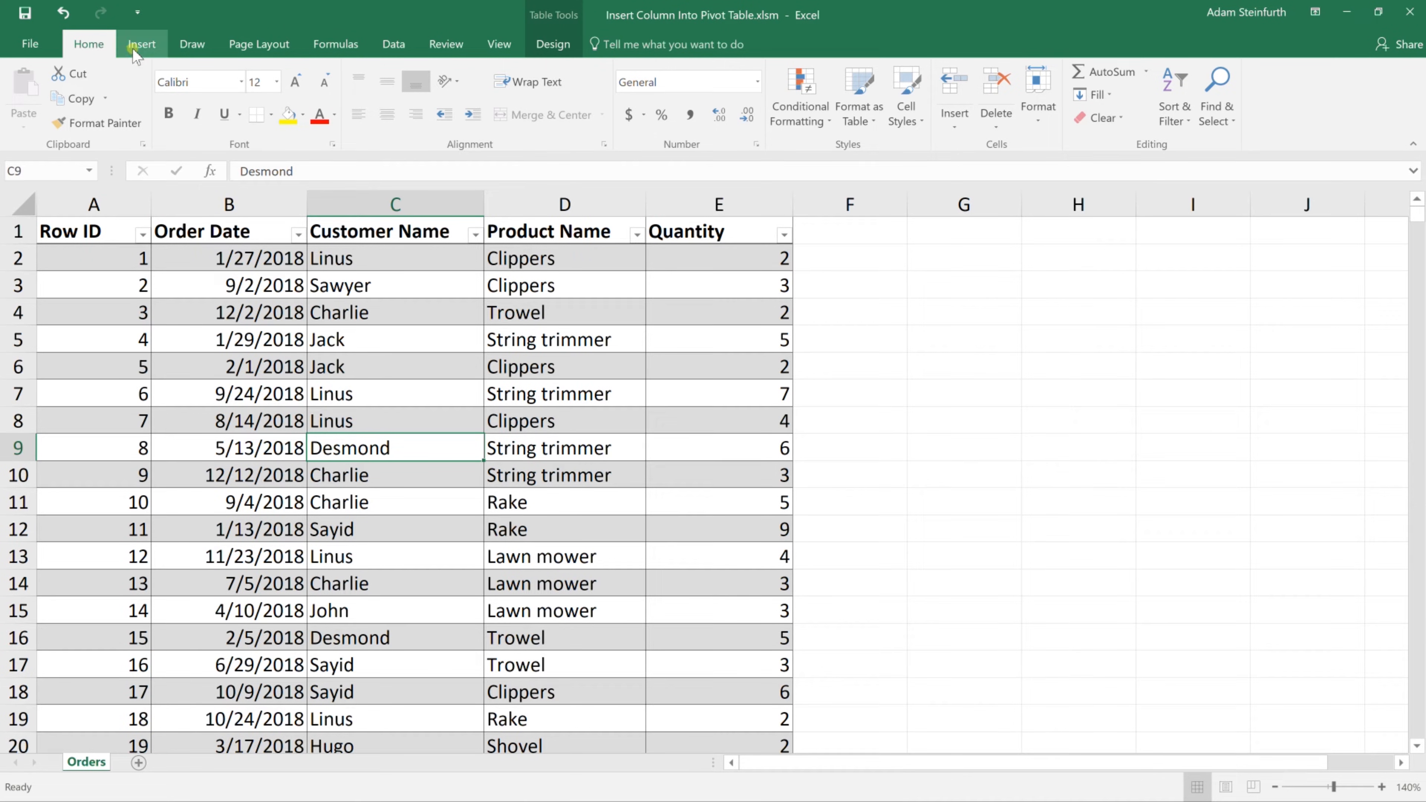
Create a PivotTable from Table1 on a new worksheet with the data added to the Data Model.
click(141, 43)
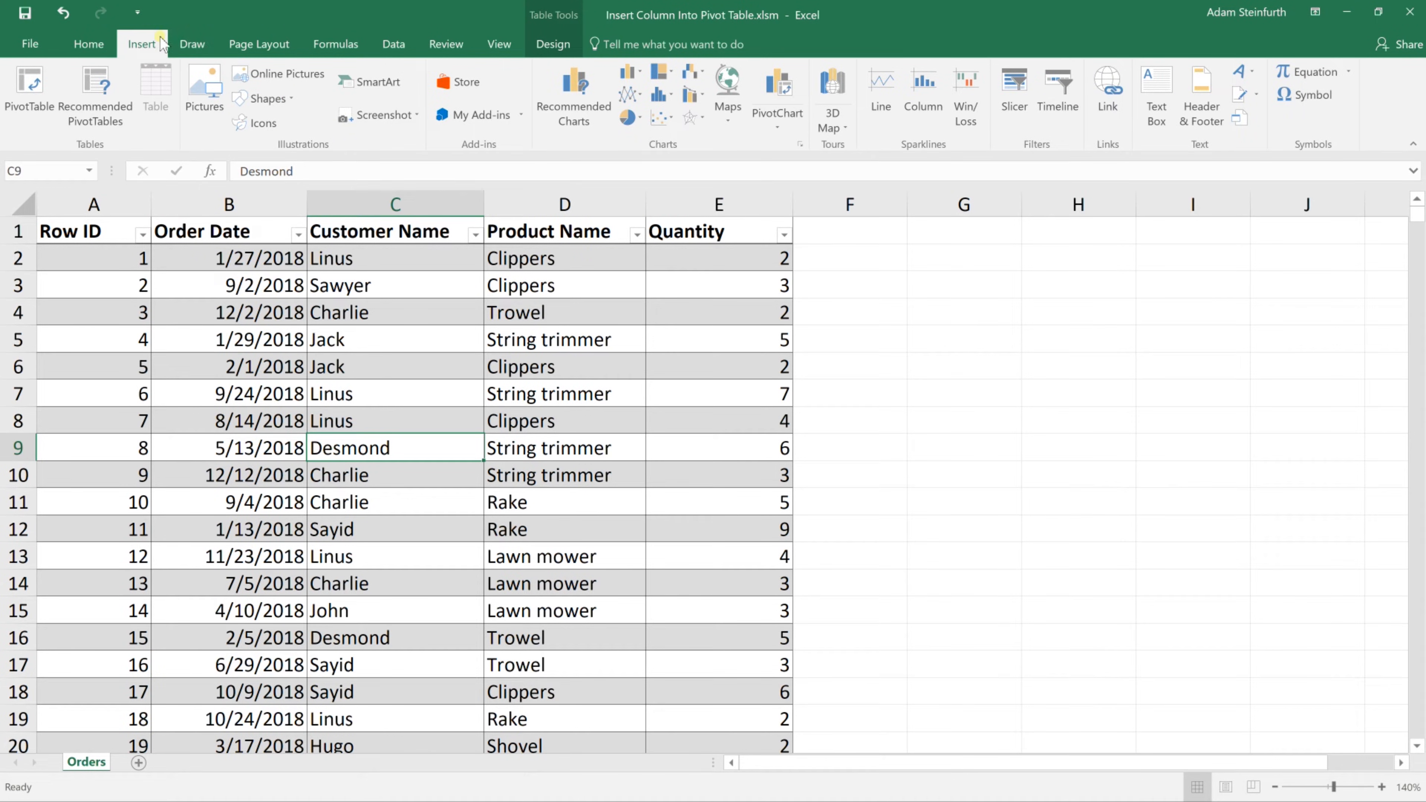
click(27, 86)
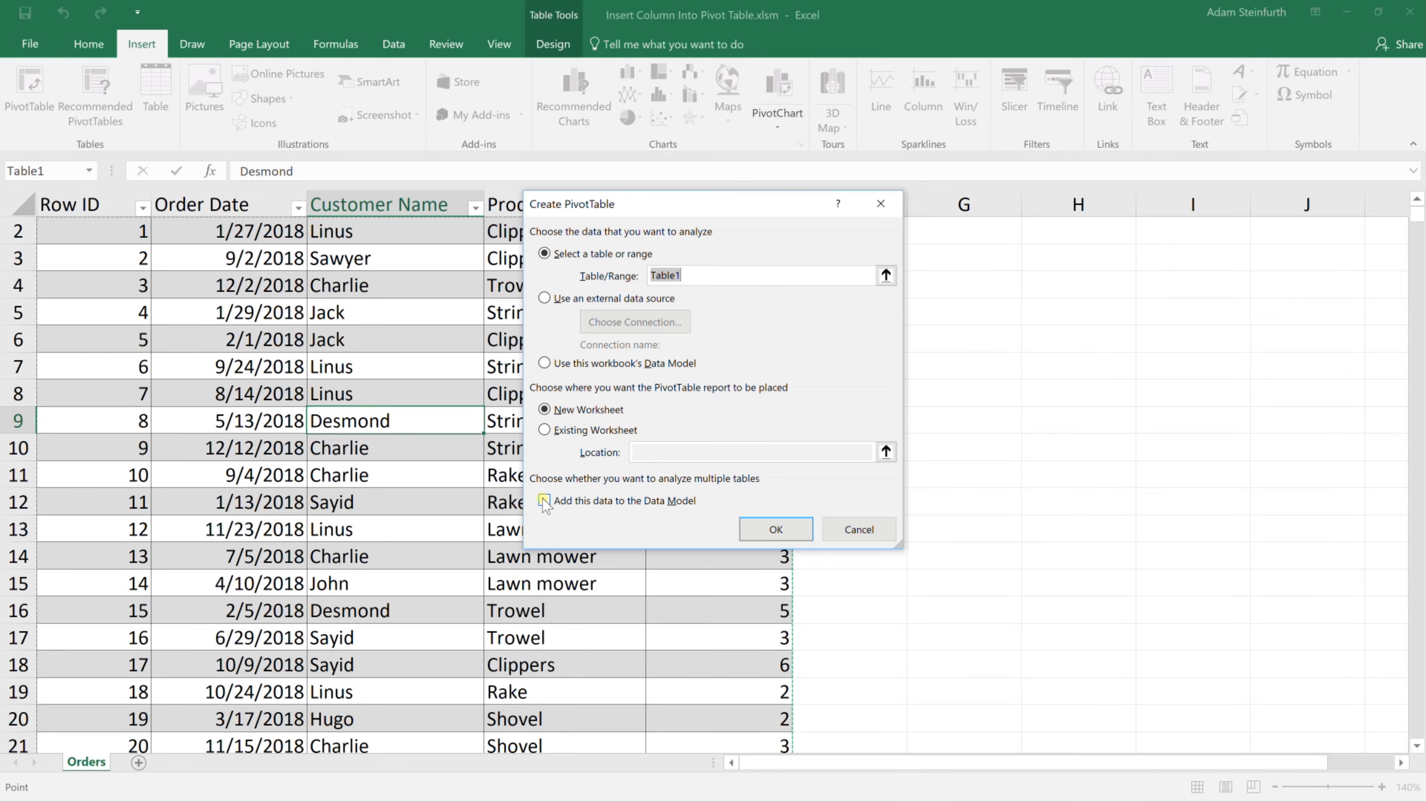
click(544, 500)
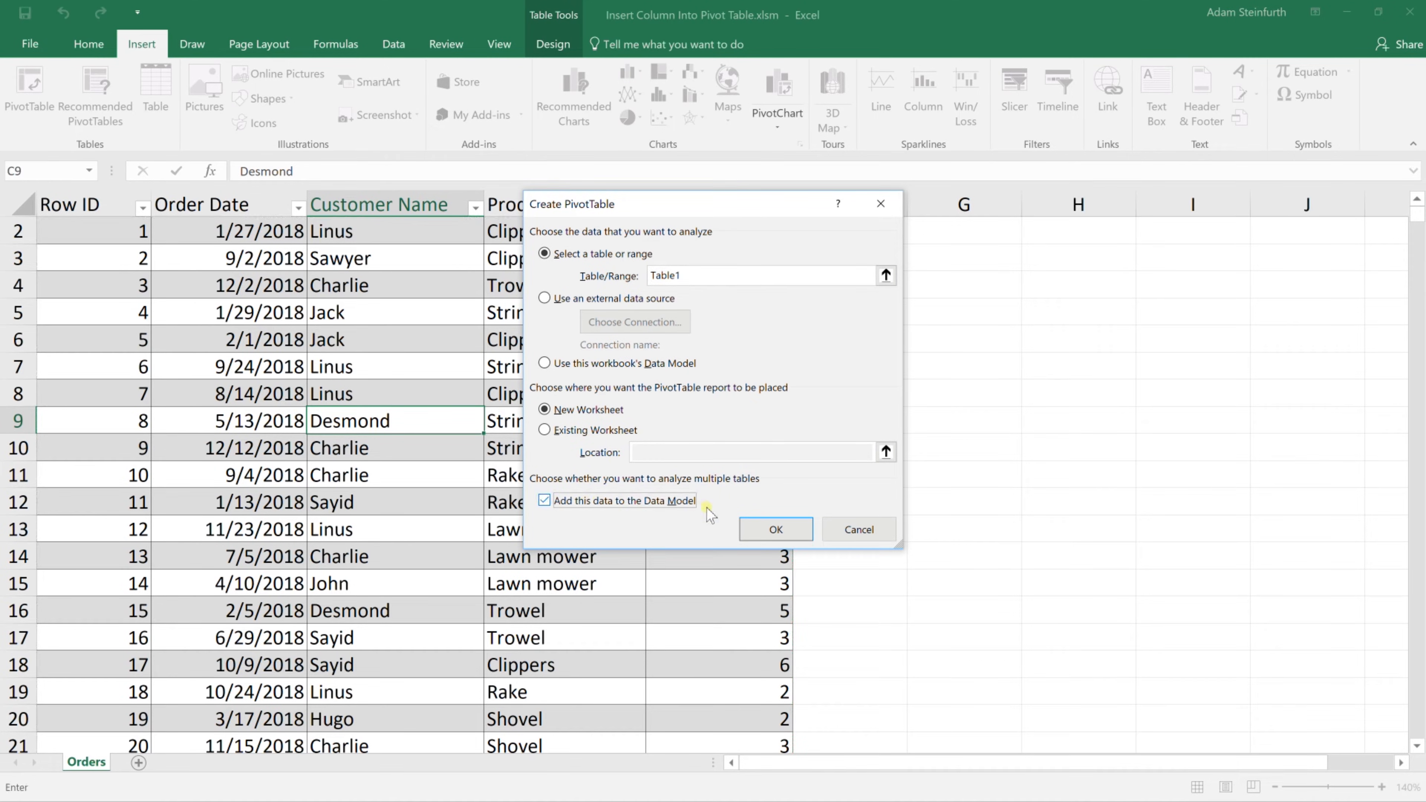
click(774, 529)
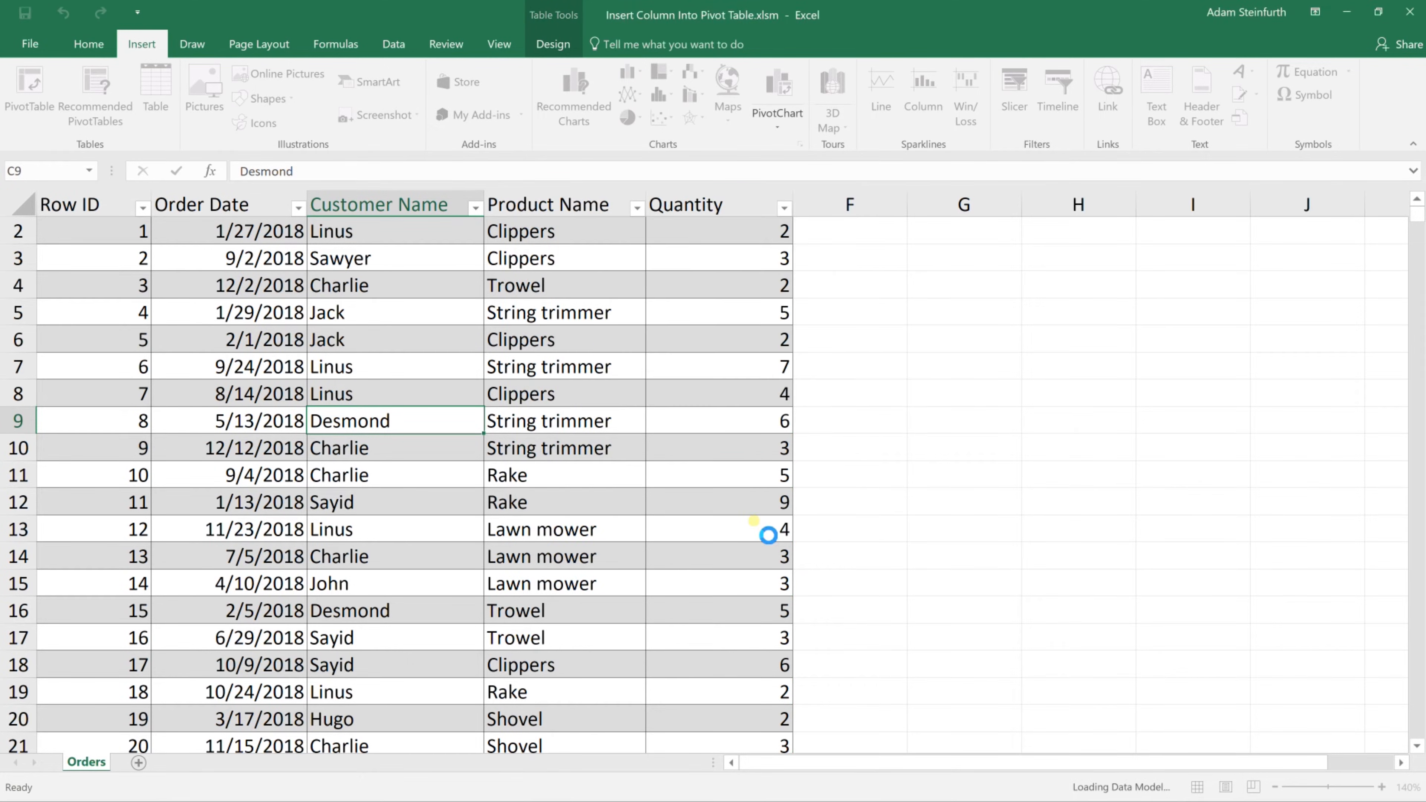
Add Customer Name as row labels and Sum of Quantity as values, giving a grand total of 37877.
click(28, 90)
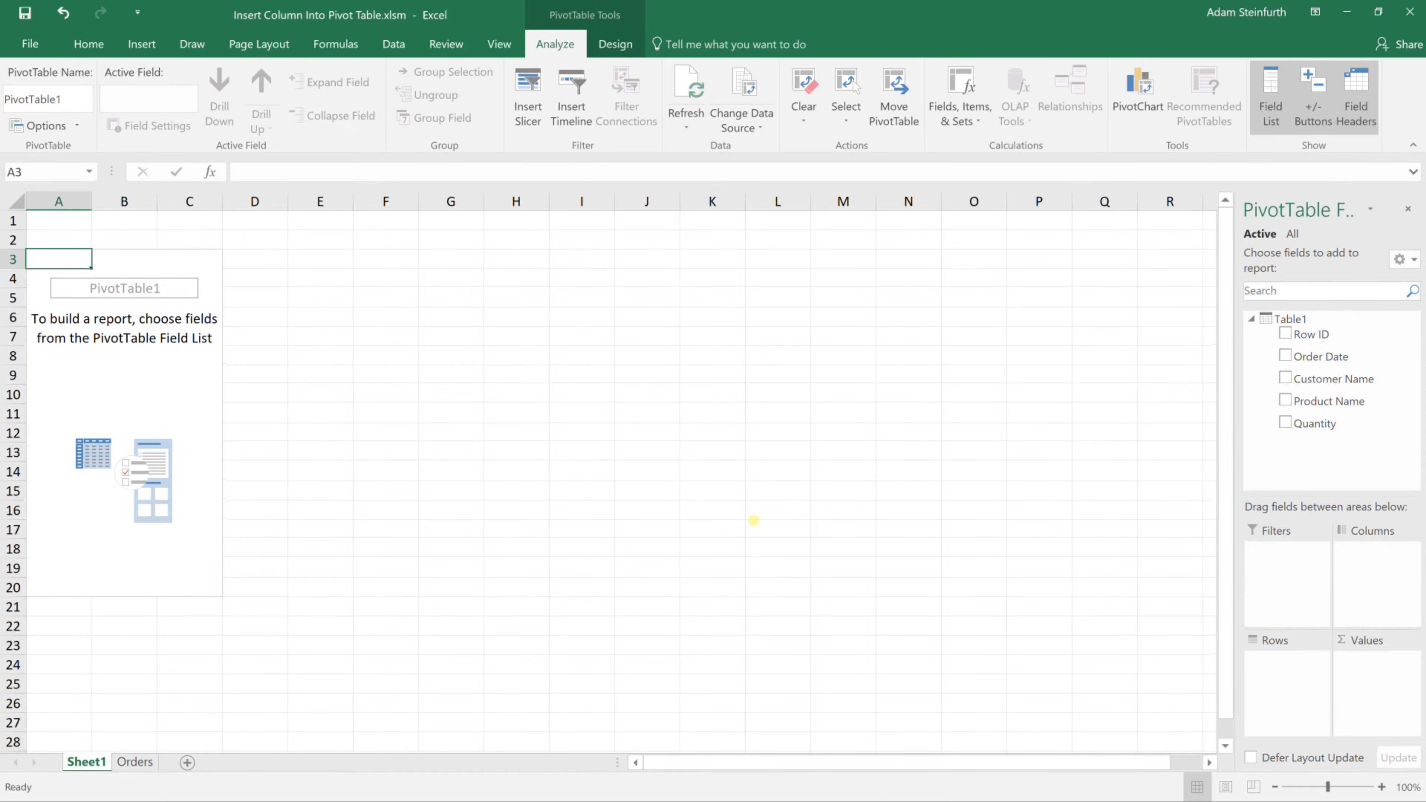
mouse_move(1034, 361)
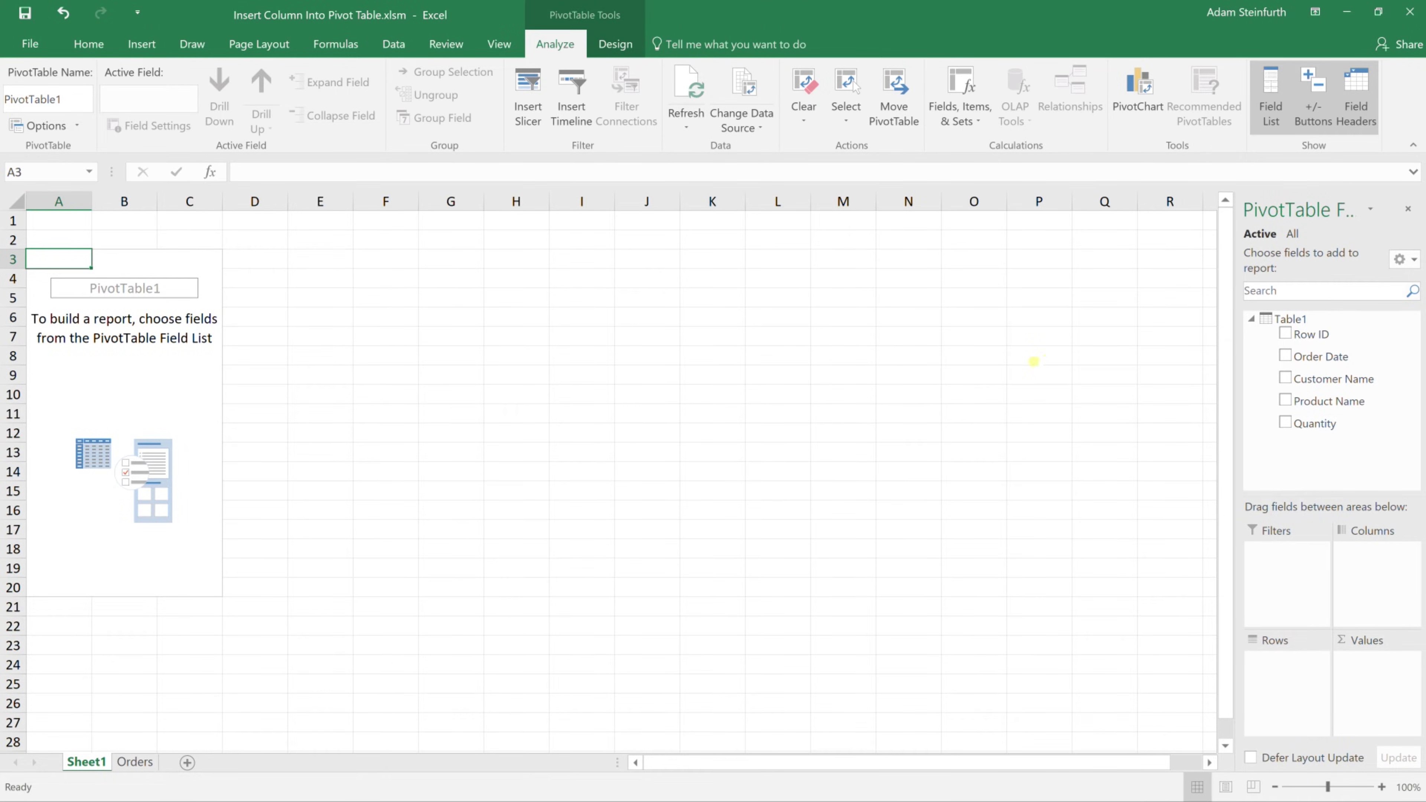
mouse_move(788, 366)
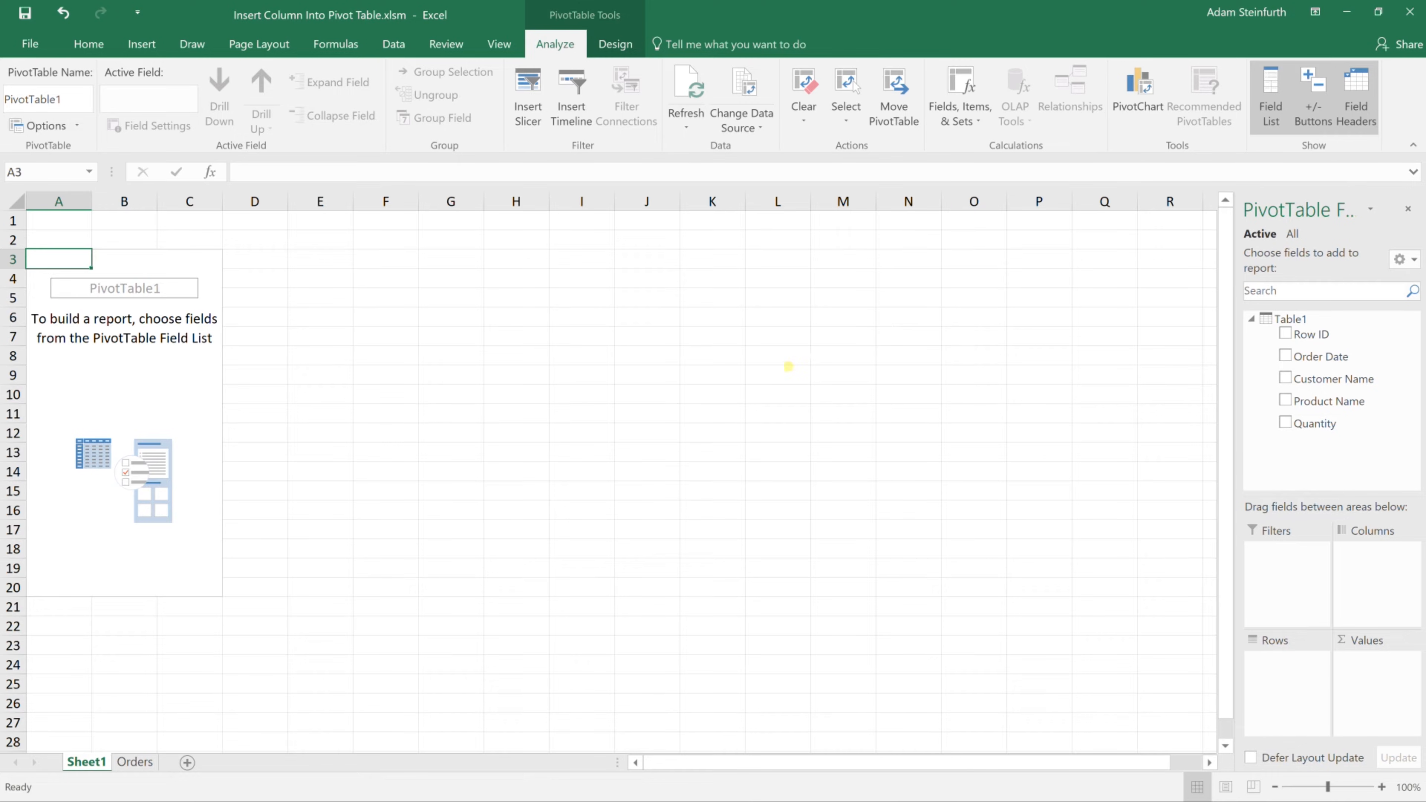
mouse_move(565, 353)
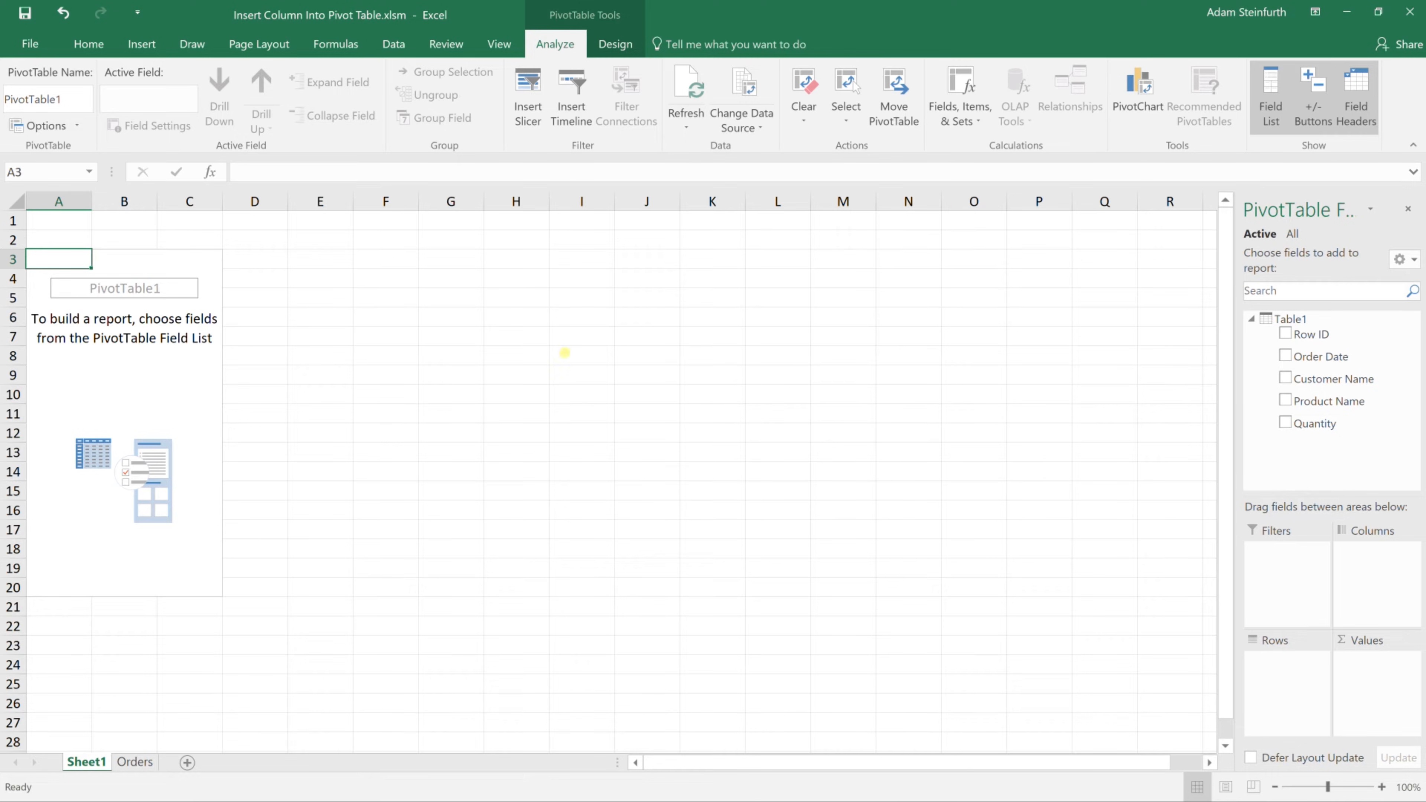
mouse_move(782, 393)
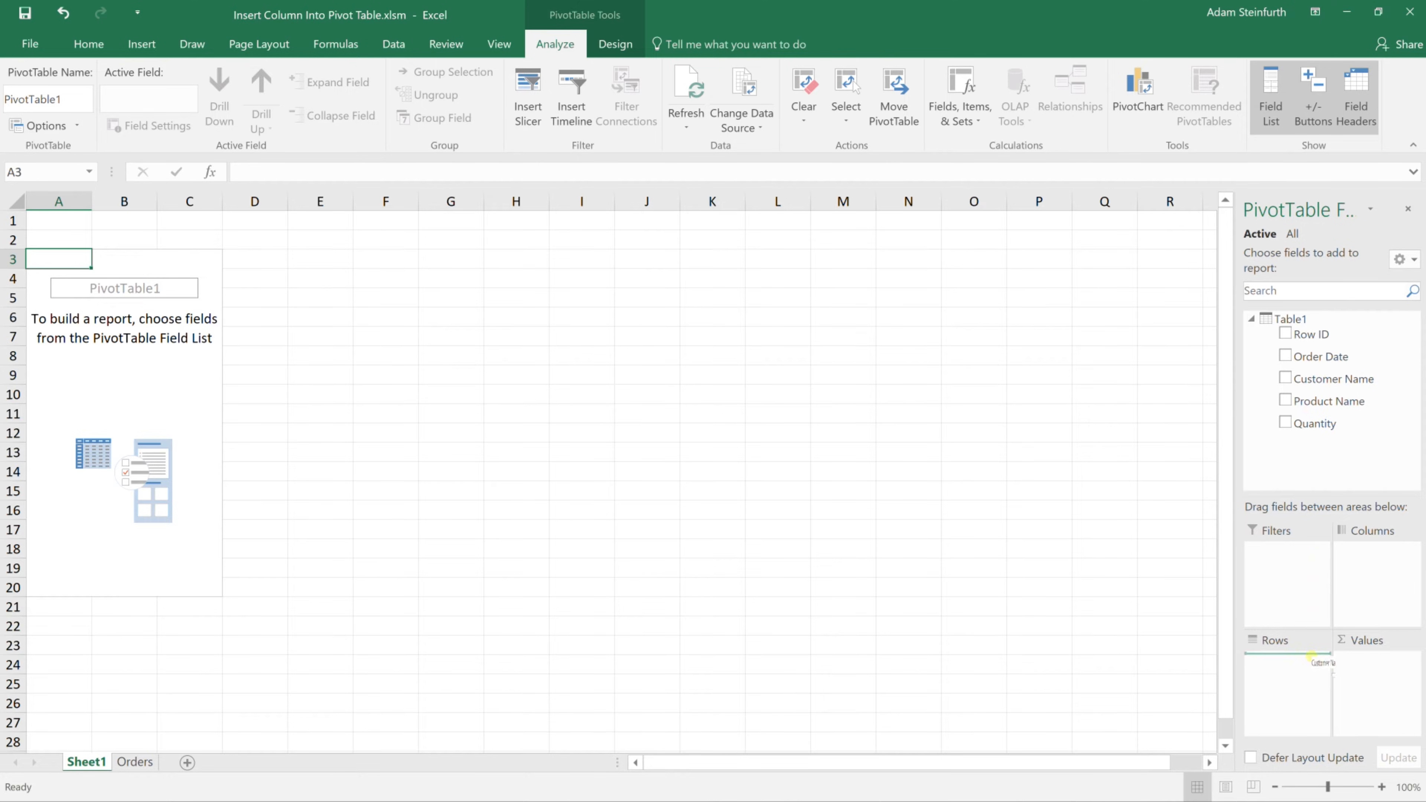
click(1285, 378)
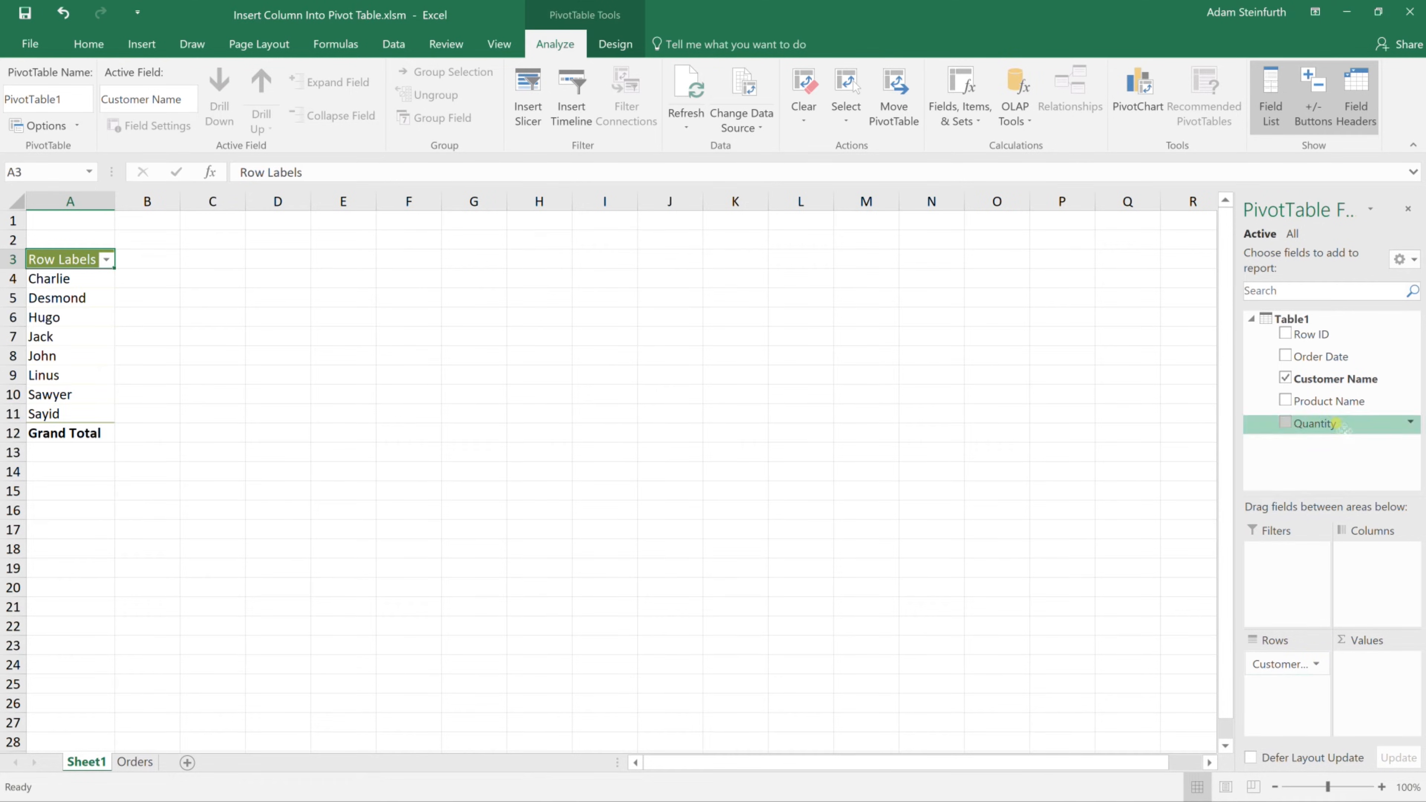
click(1285, 423)
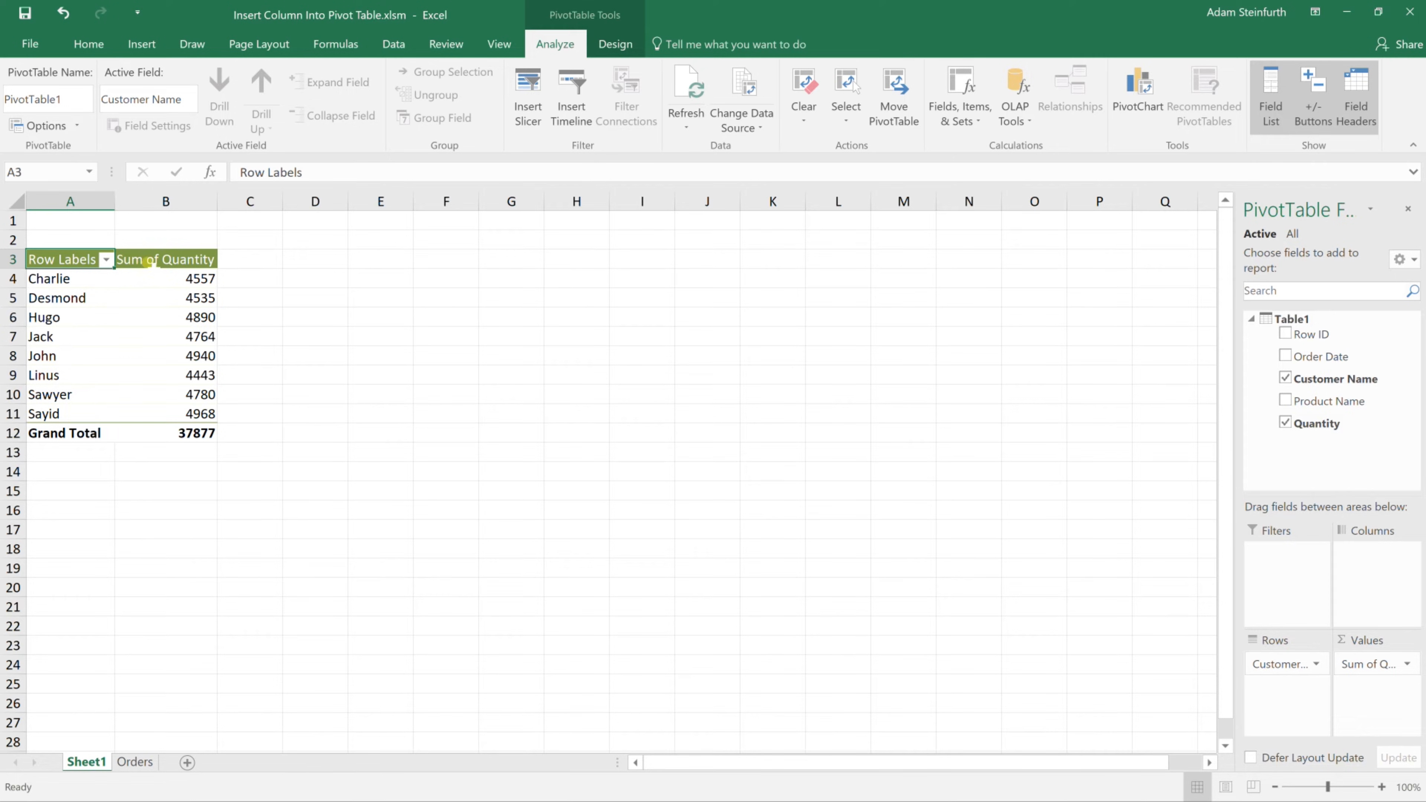
right_click(166, 201)
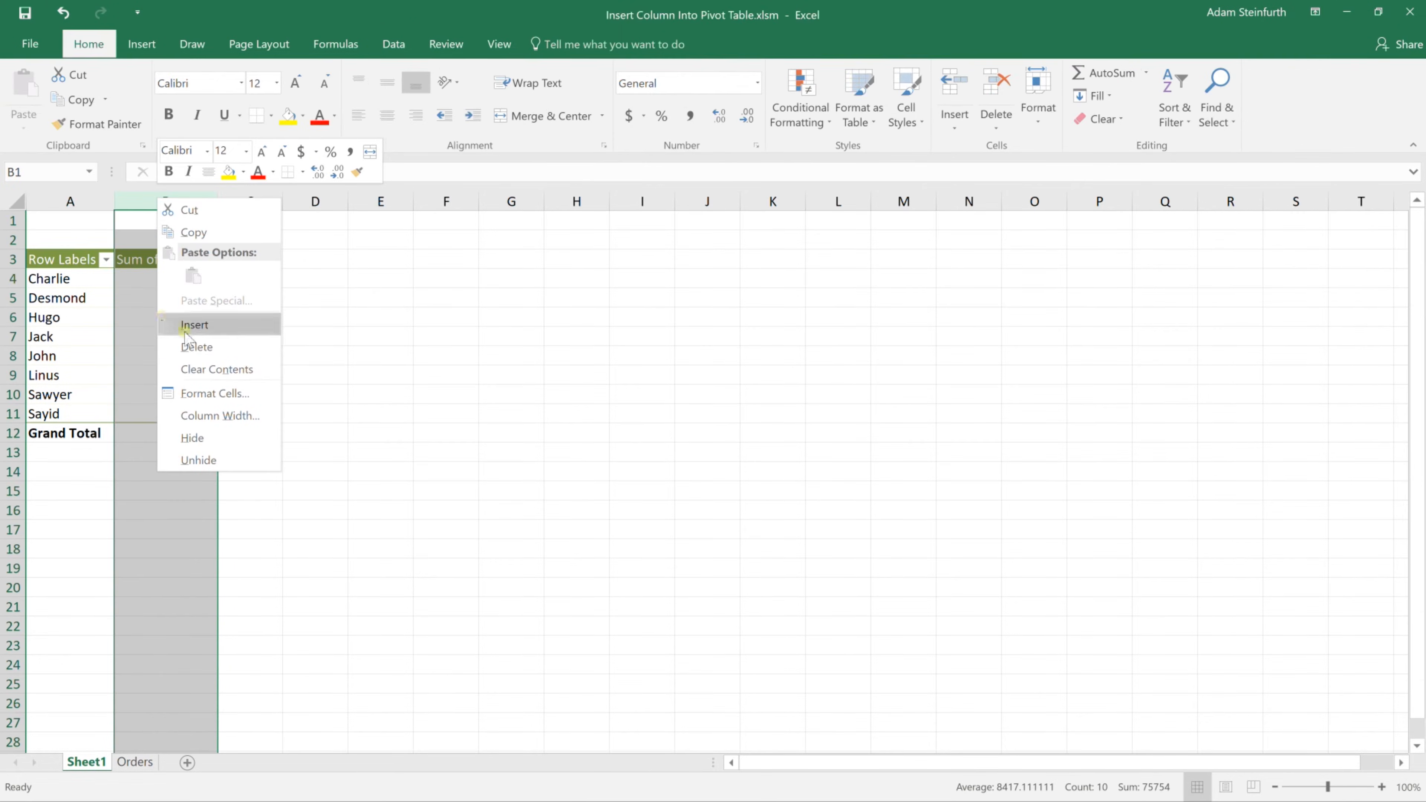
click(194, 325)
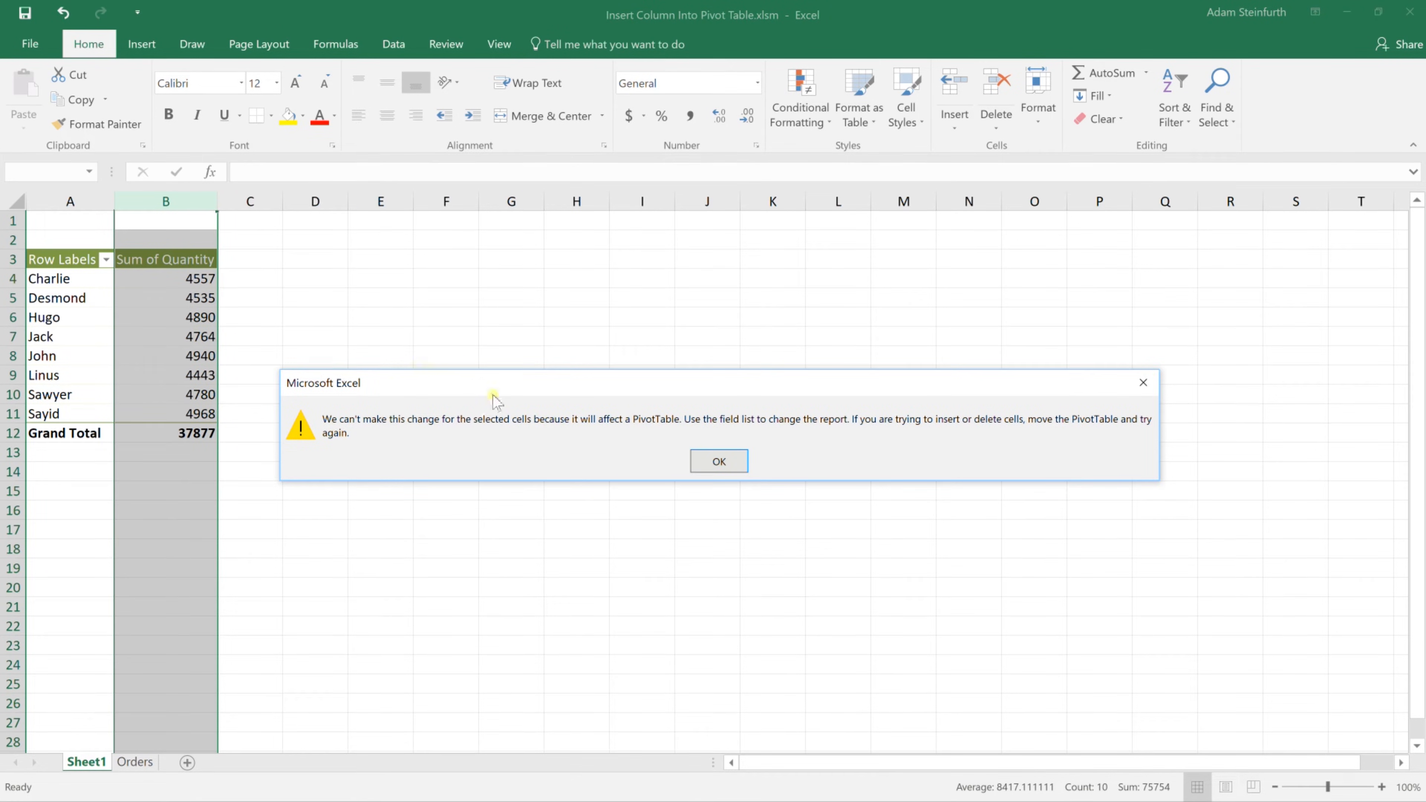
click(717, 461)
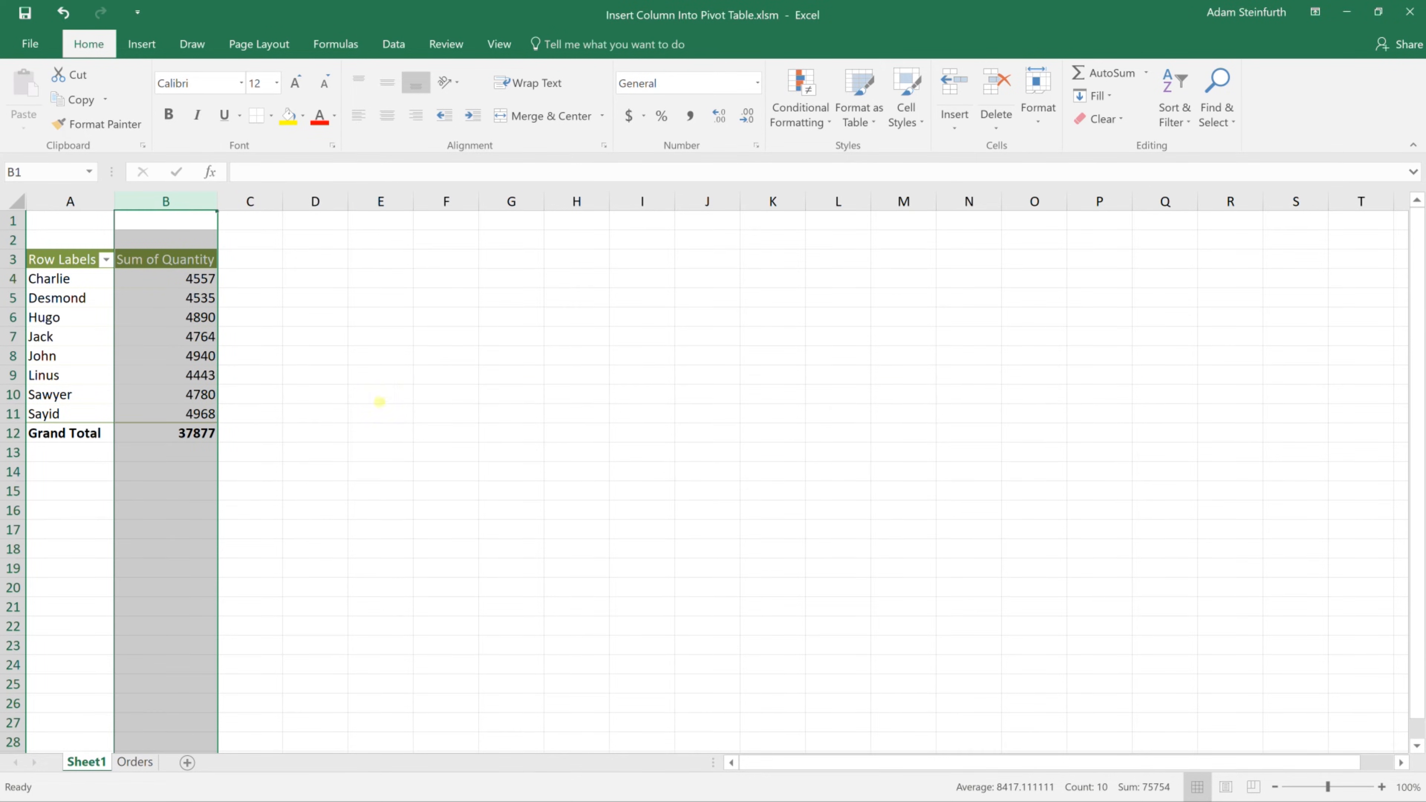
click(166, 356)
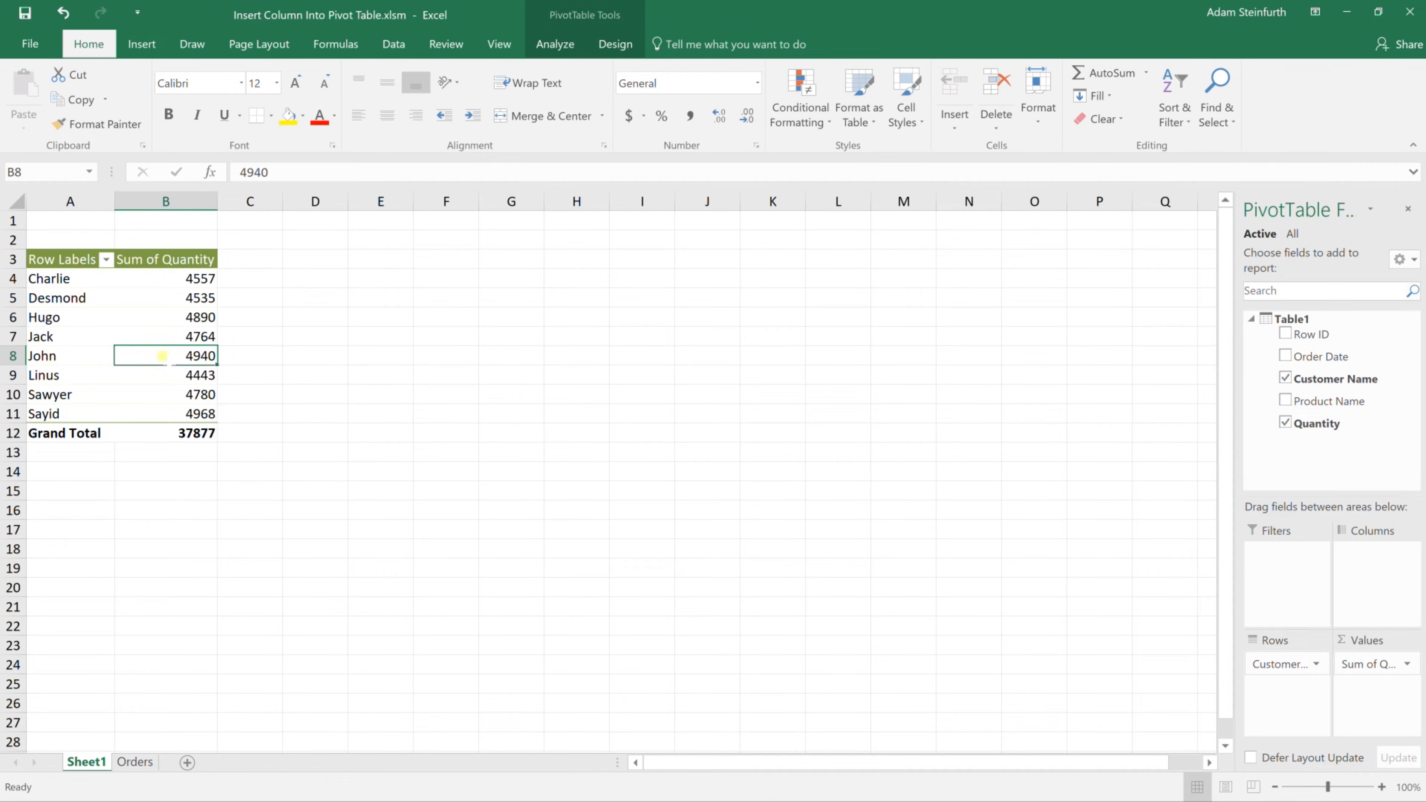
mouse_move(191, 356)
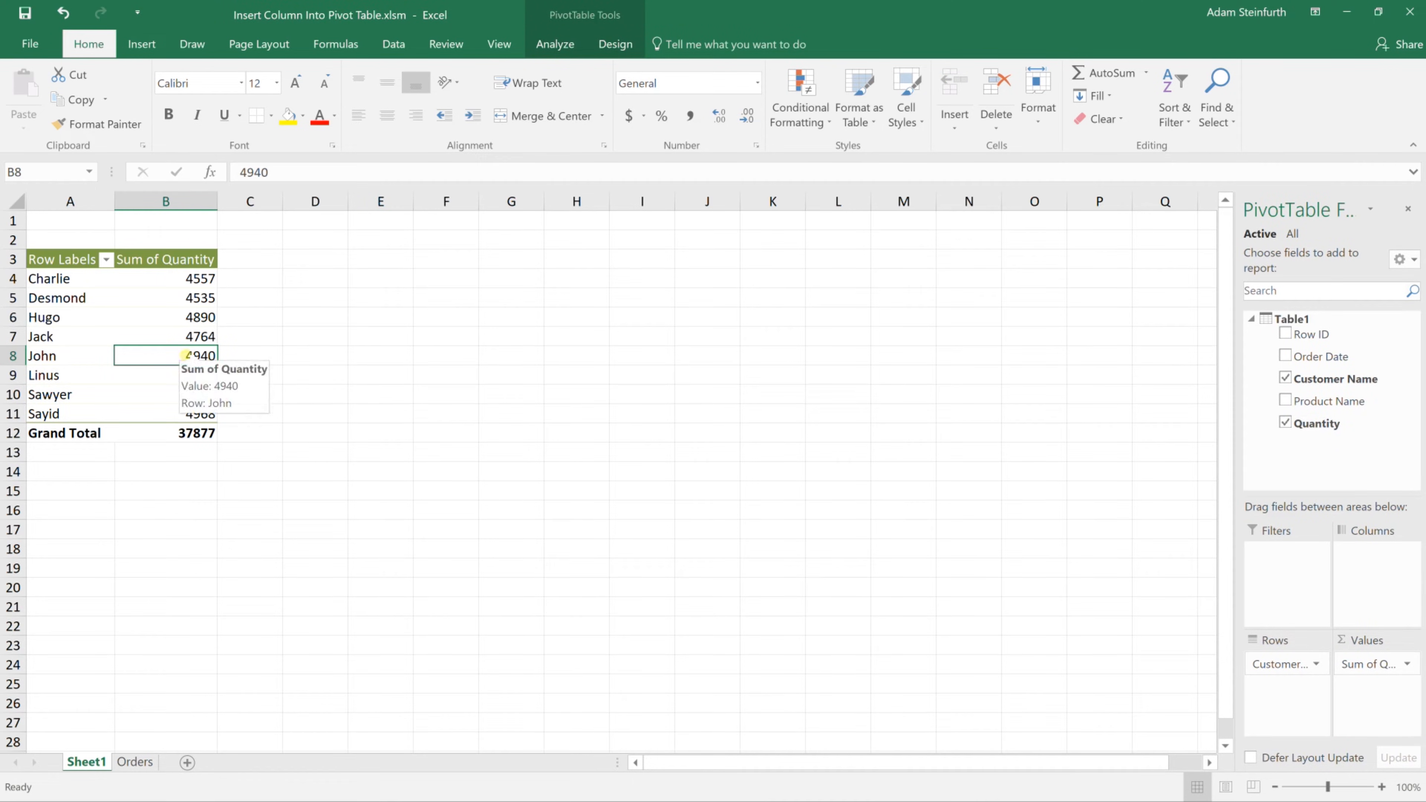
mouse_move(555, 43)
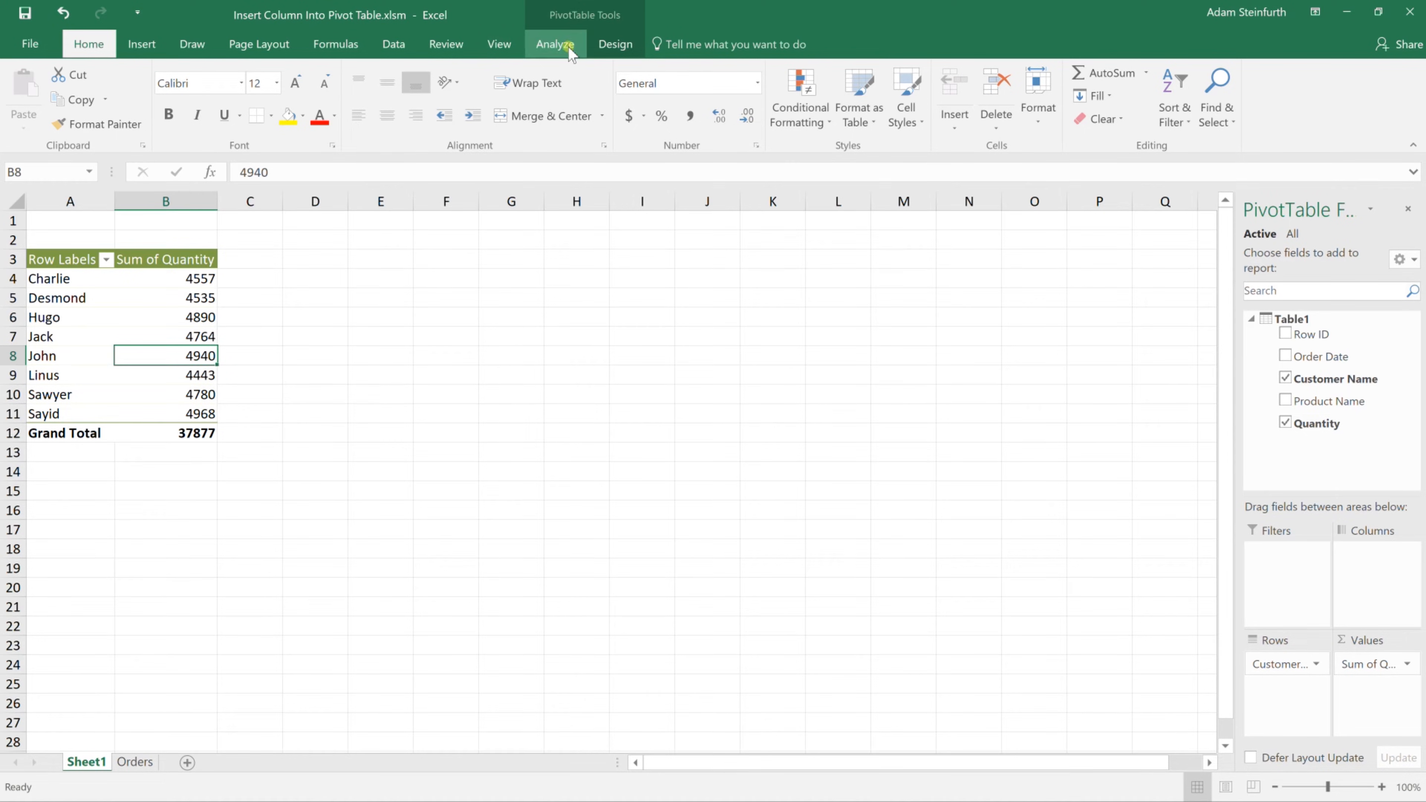
Convert the PivotTable to CUBEVALUE formulas using the OLAP tools under PivotTable Analyze.
click(555, 44)
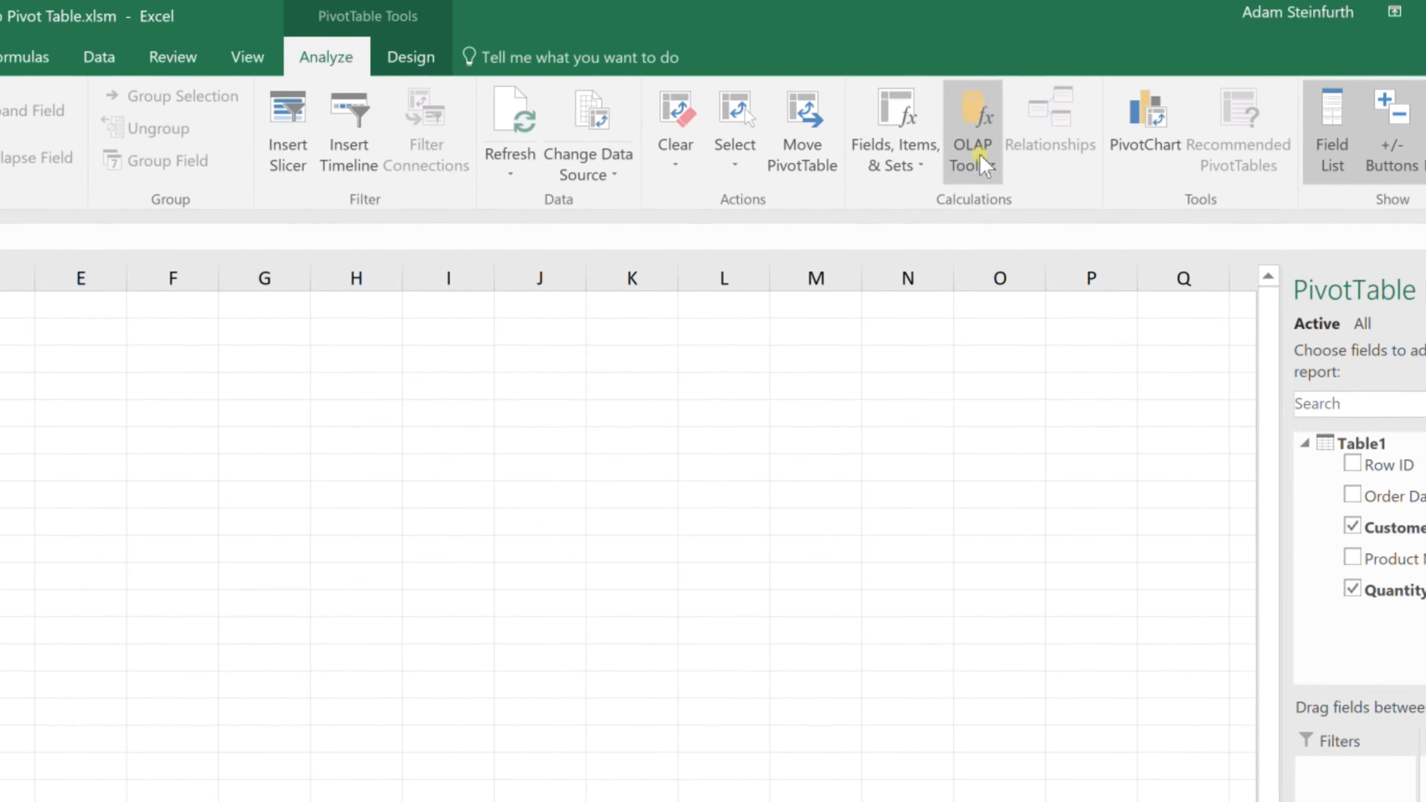
click(973, 132)
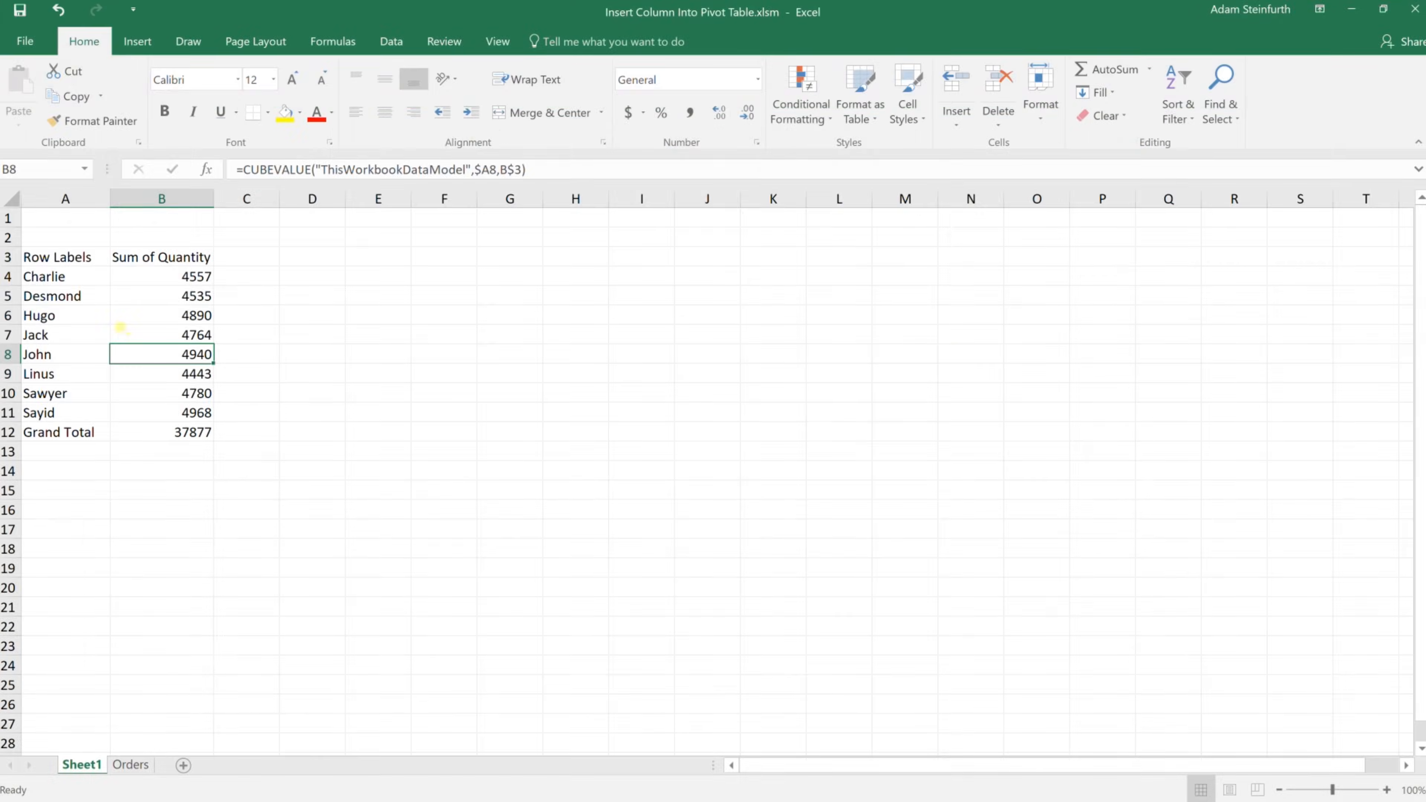
mouse_move(1203, 666)
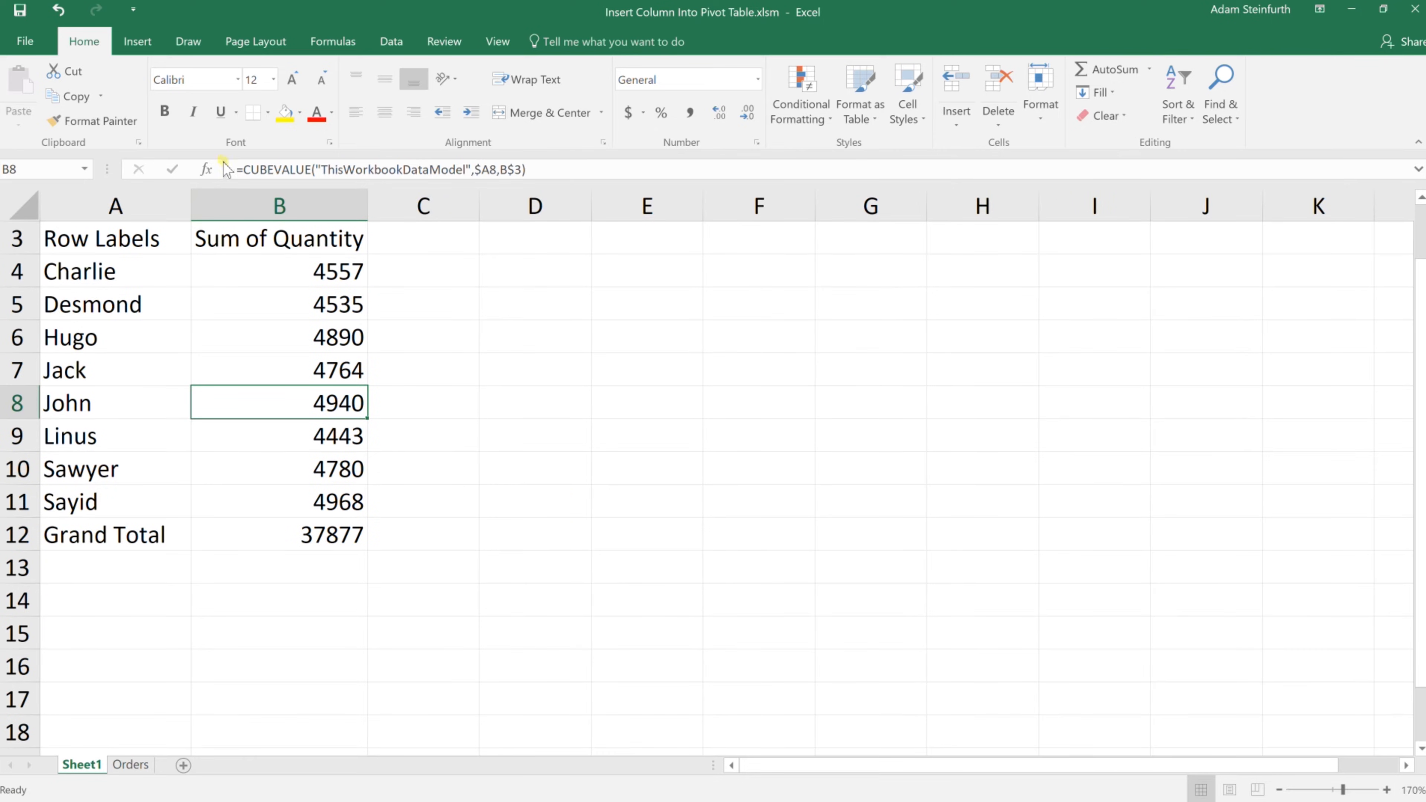
double_click(279, 402)
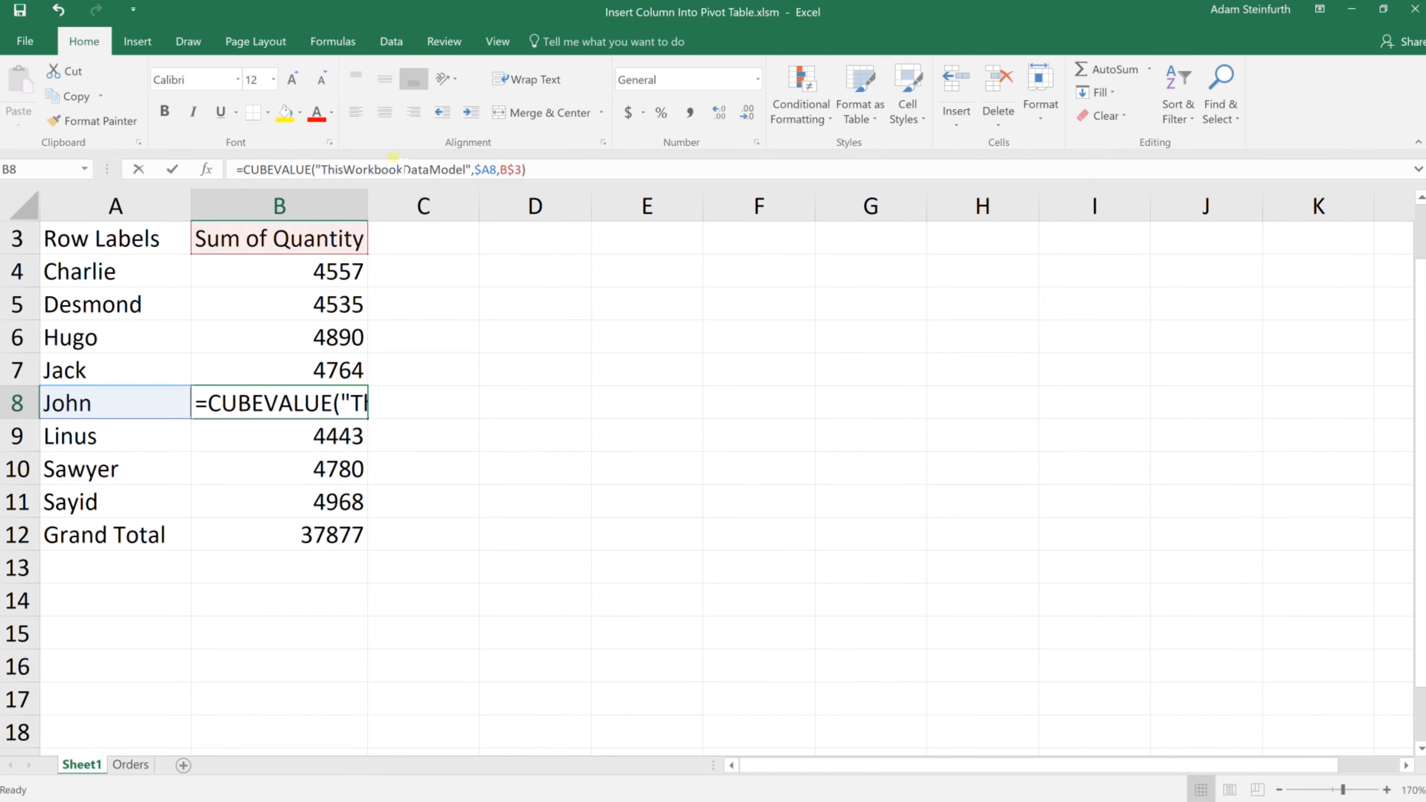
Inspect John's CUBEVALUE formula, leave it unchanged at 4940, and go to the Orders sheet.
click(380, 169)
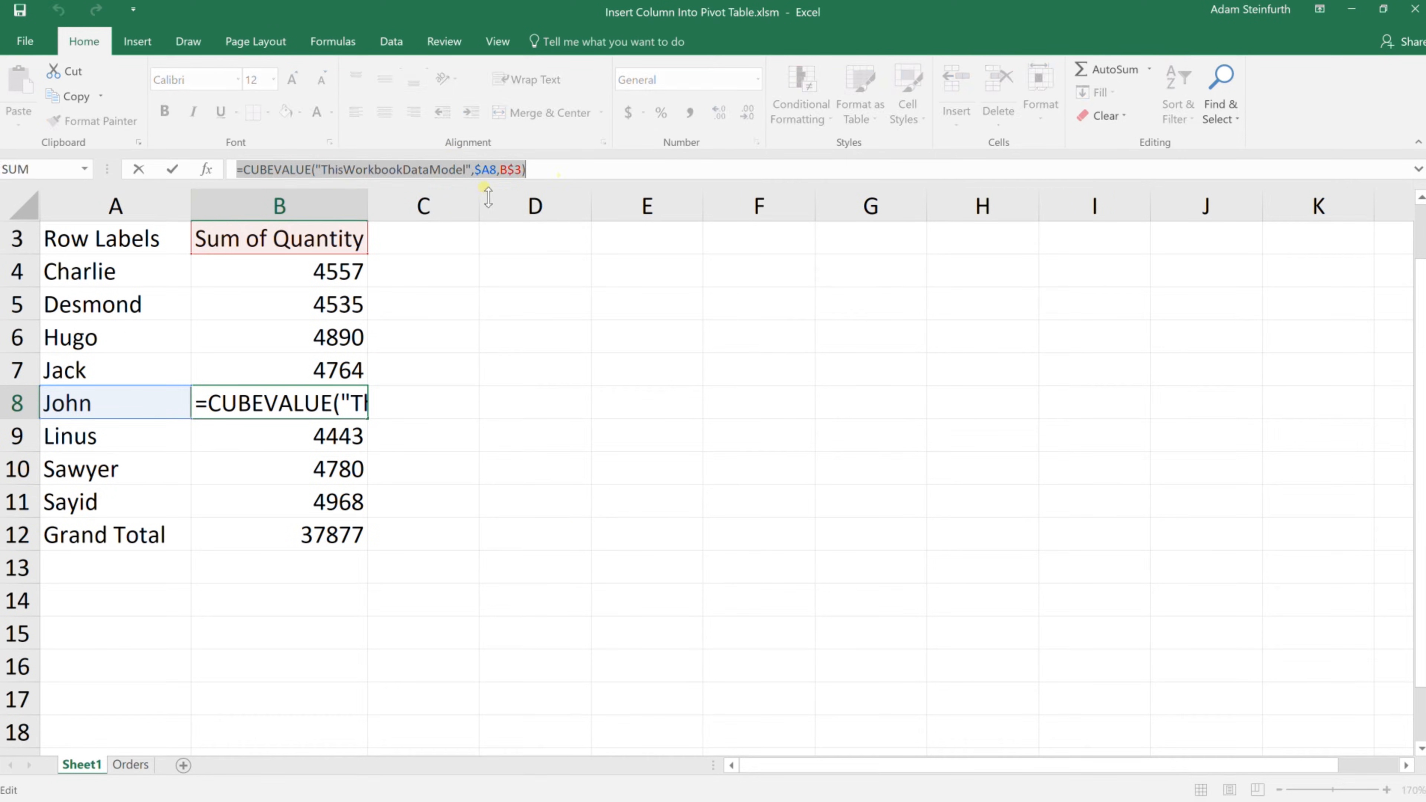
mouse_move(397, 194)
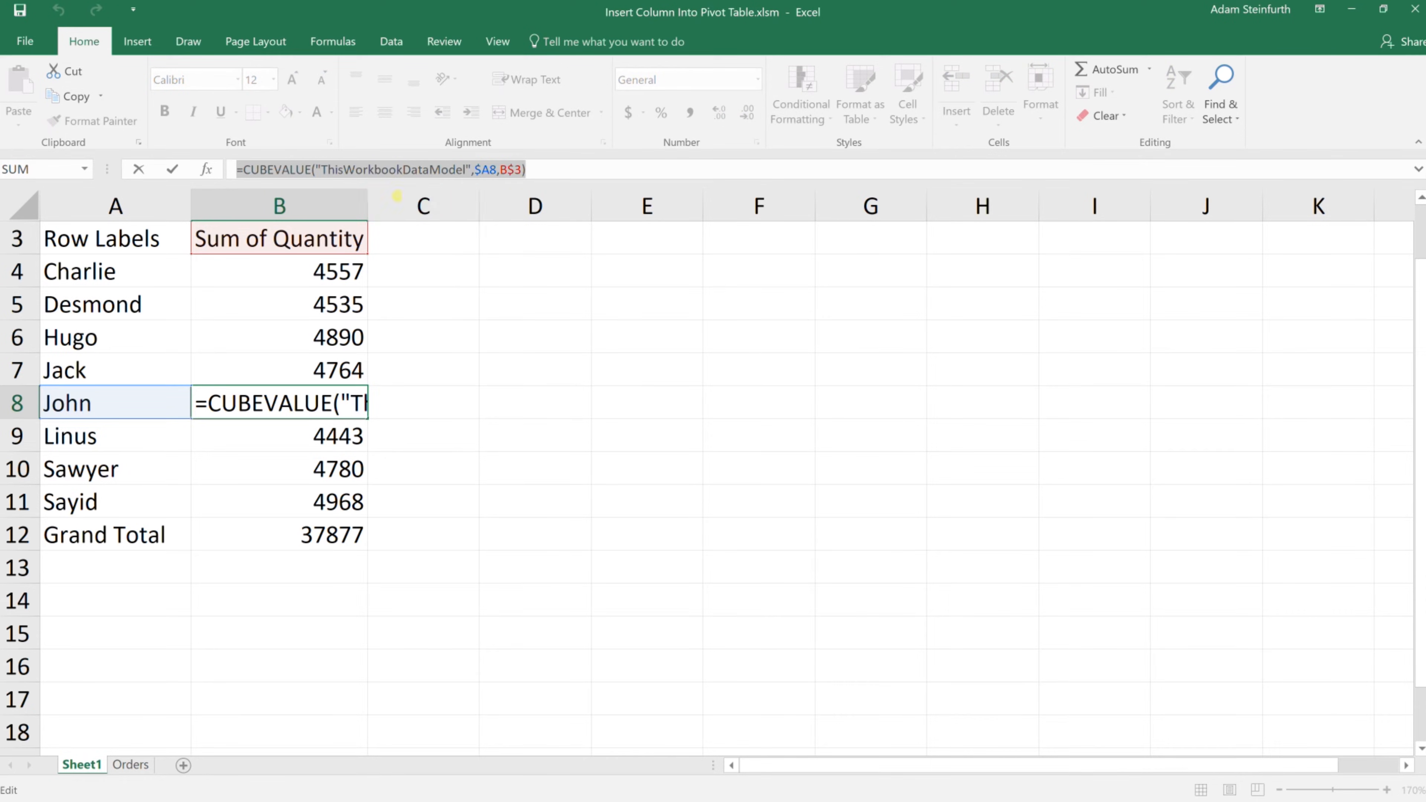
key(Return)
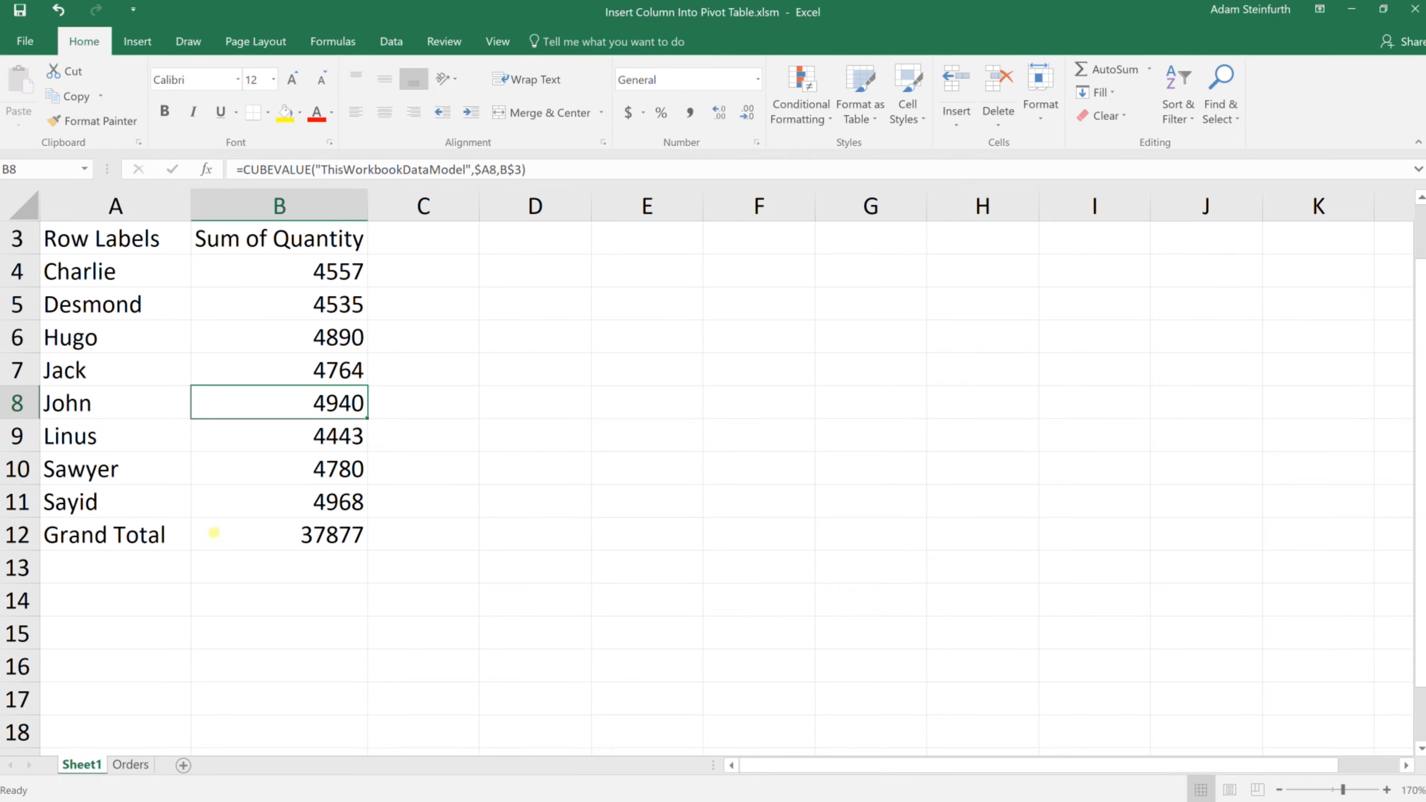
click(130, 765)
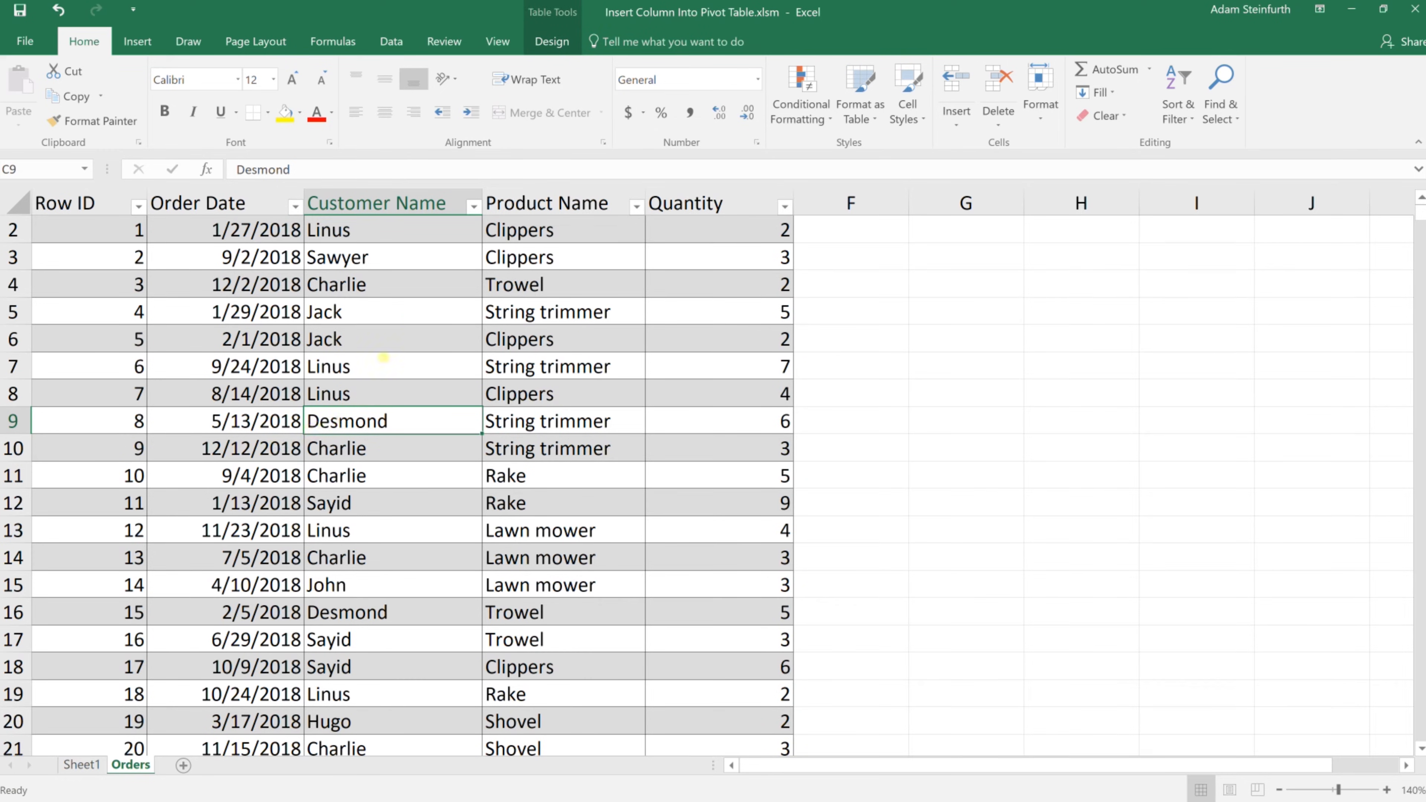
mouse_move(364, 596)
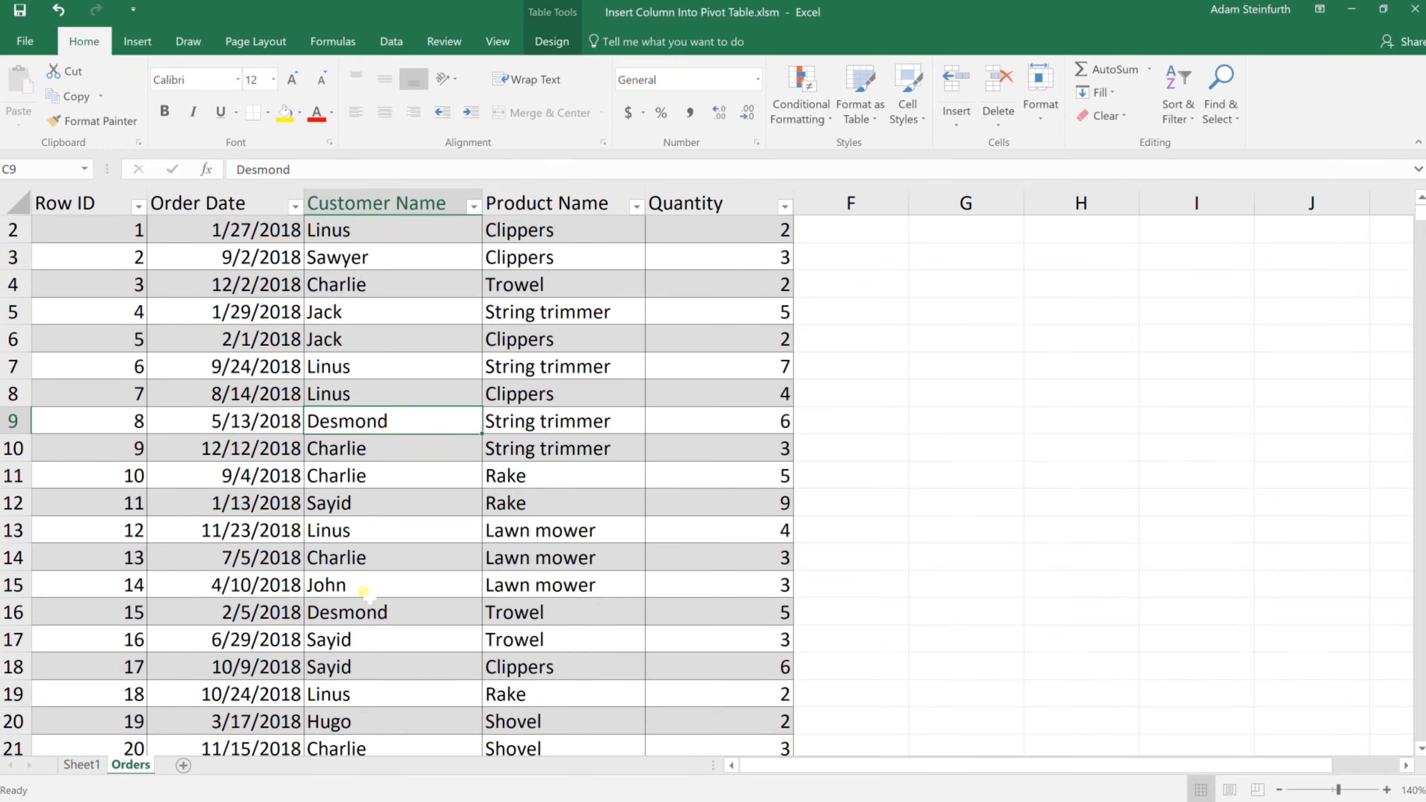
Change John's Lawn mower quantity to 300 in Orders and return to the summary sheet.
click(718, 585)
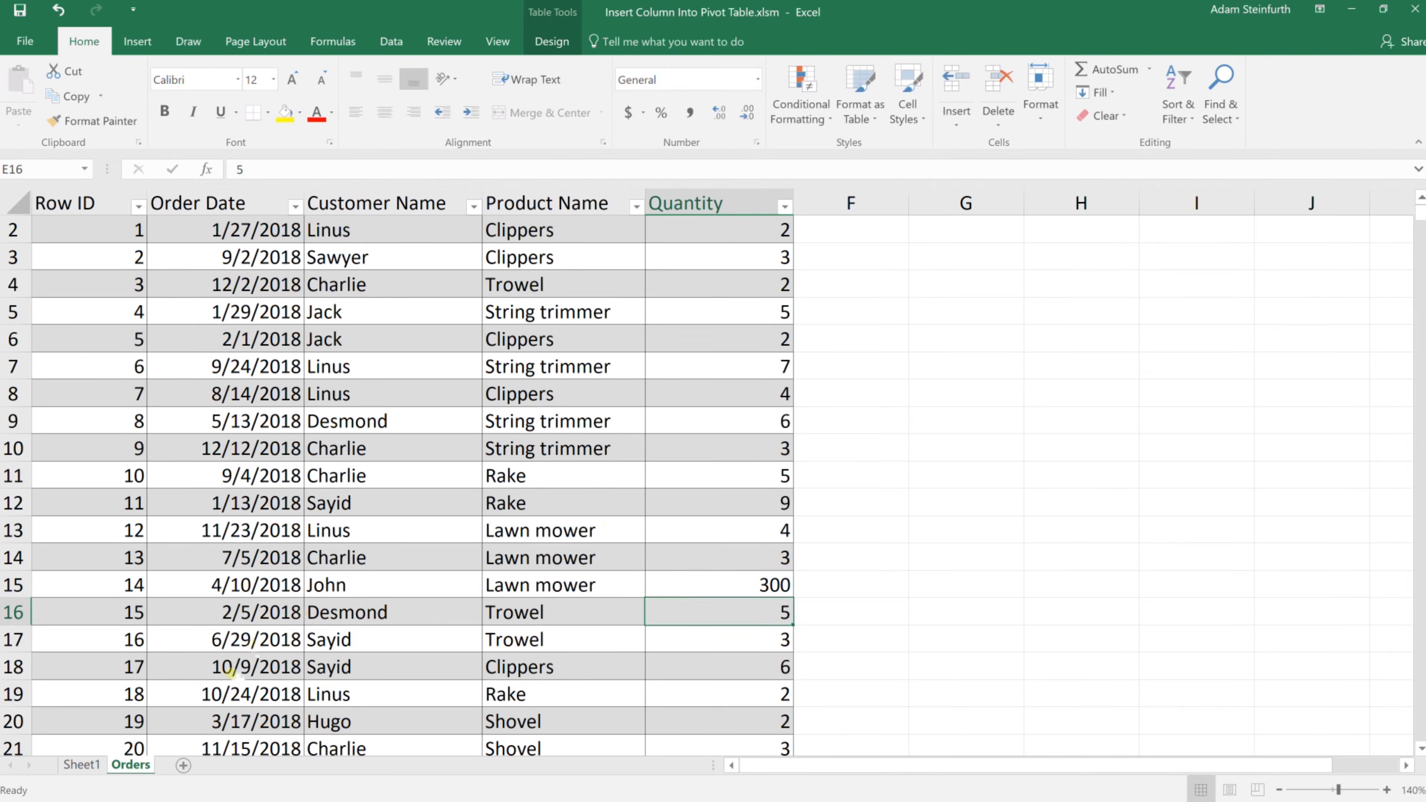
click(82, 764)
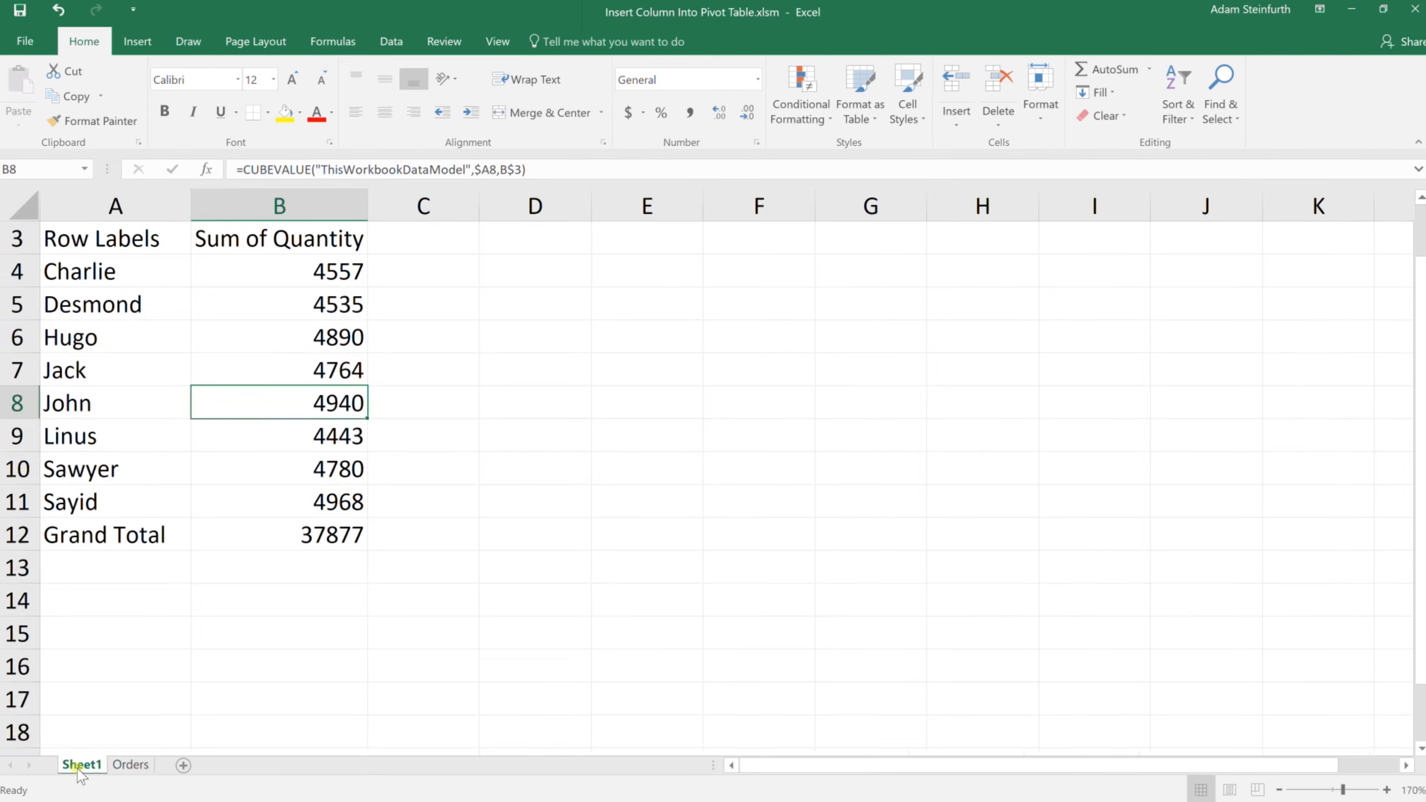
mouse_move(406, 161)
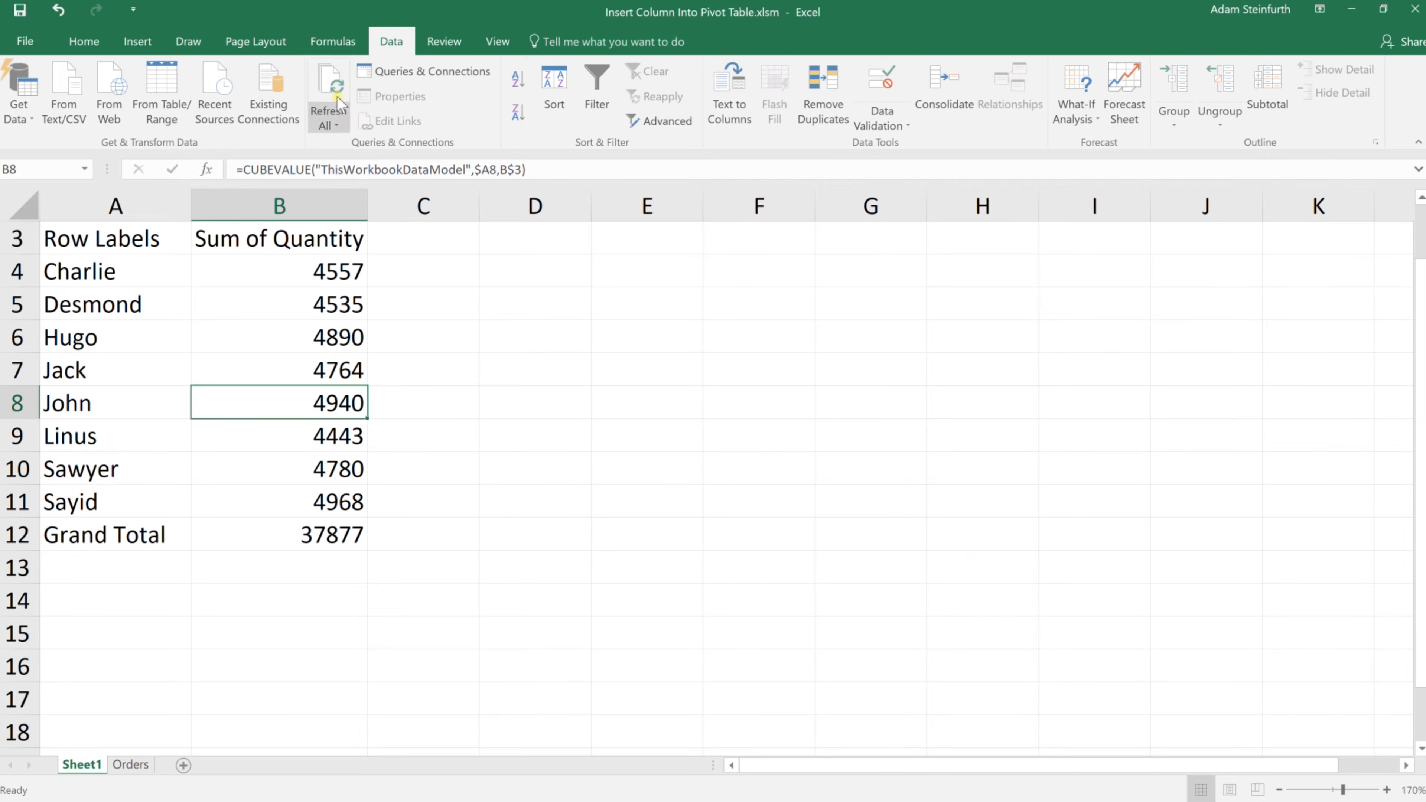
Refresh All so John's total reads 5237 and the Grand Total 38174.
click(328, 86)
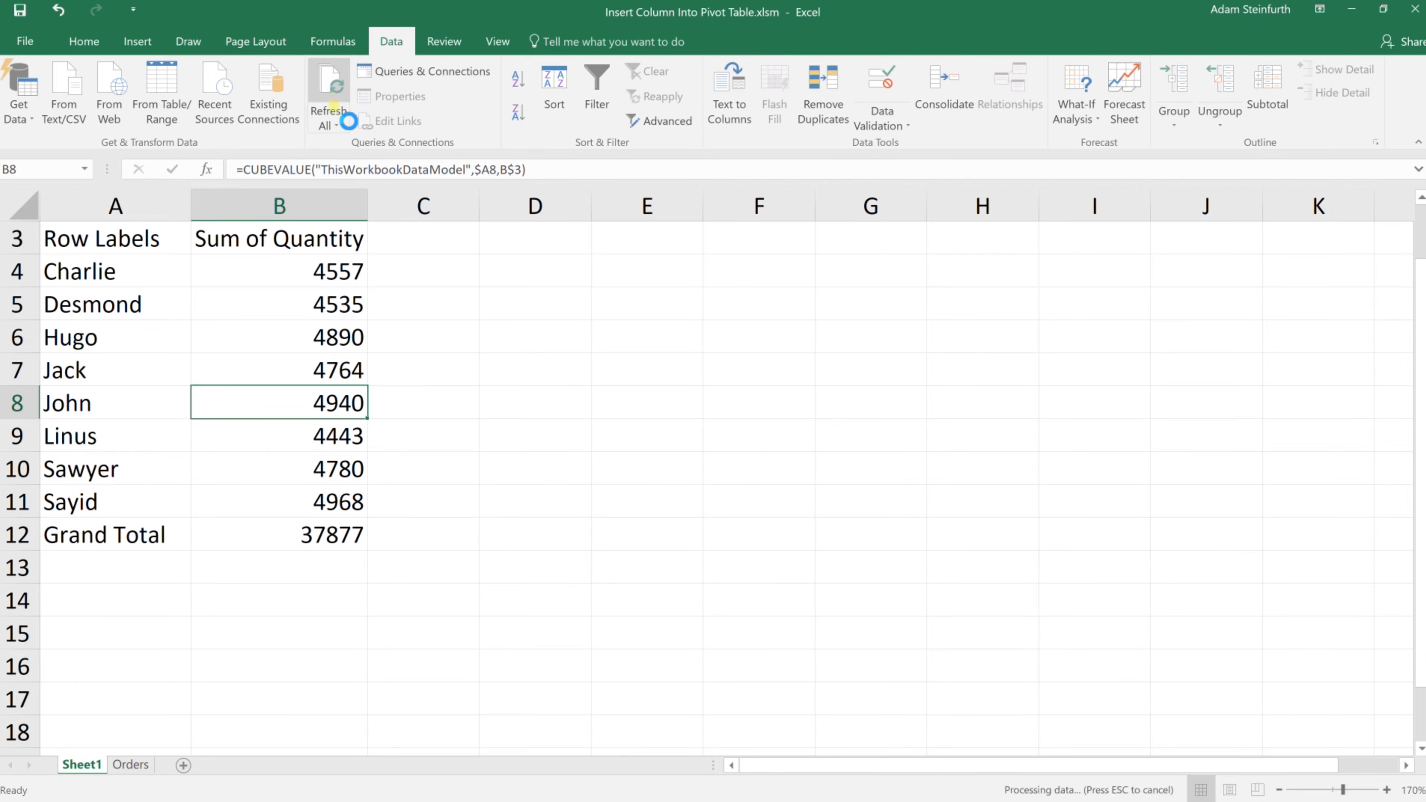
click(328, 86)
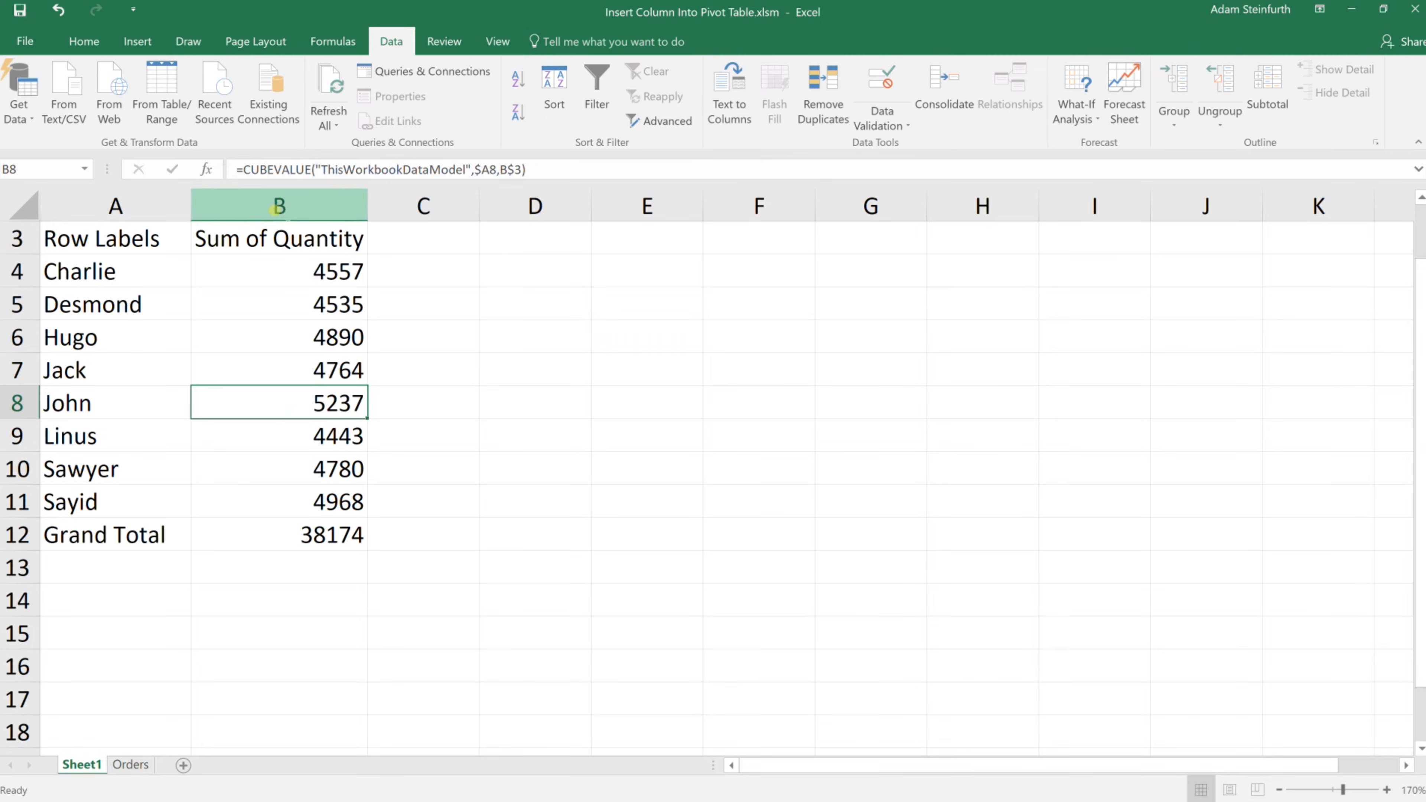
Insert a Region column beside the names, West for all except John as East, first header Sales.
right_click(279, 205)
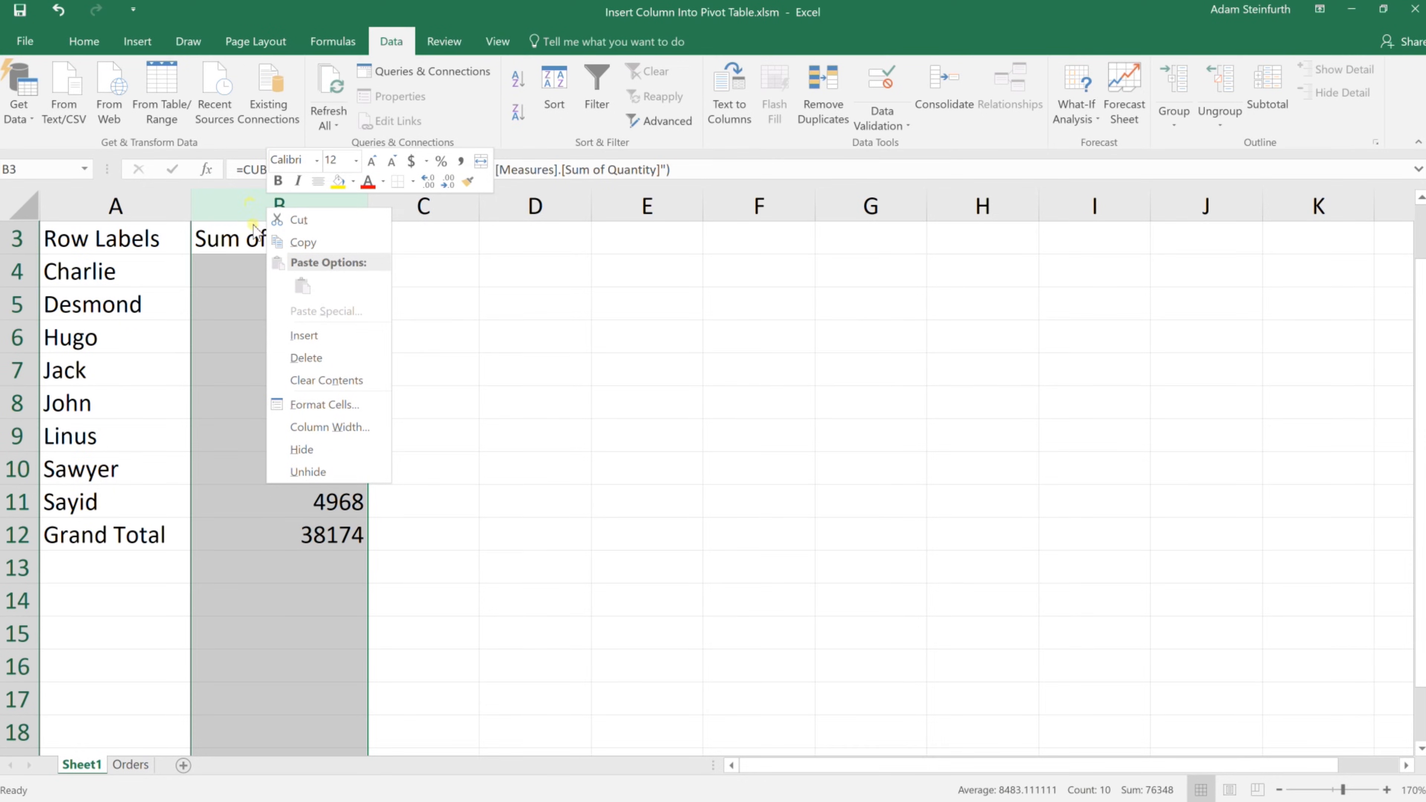
click(304, 335)
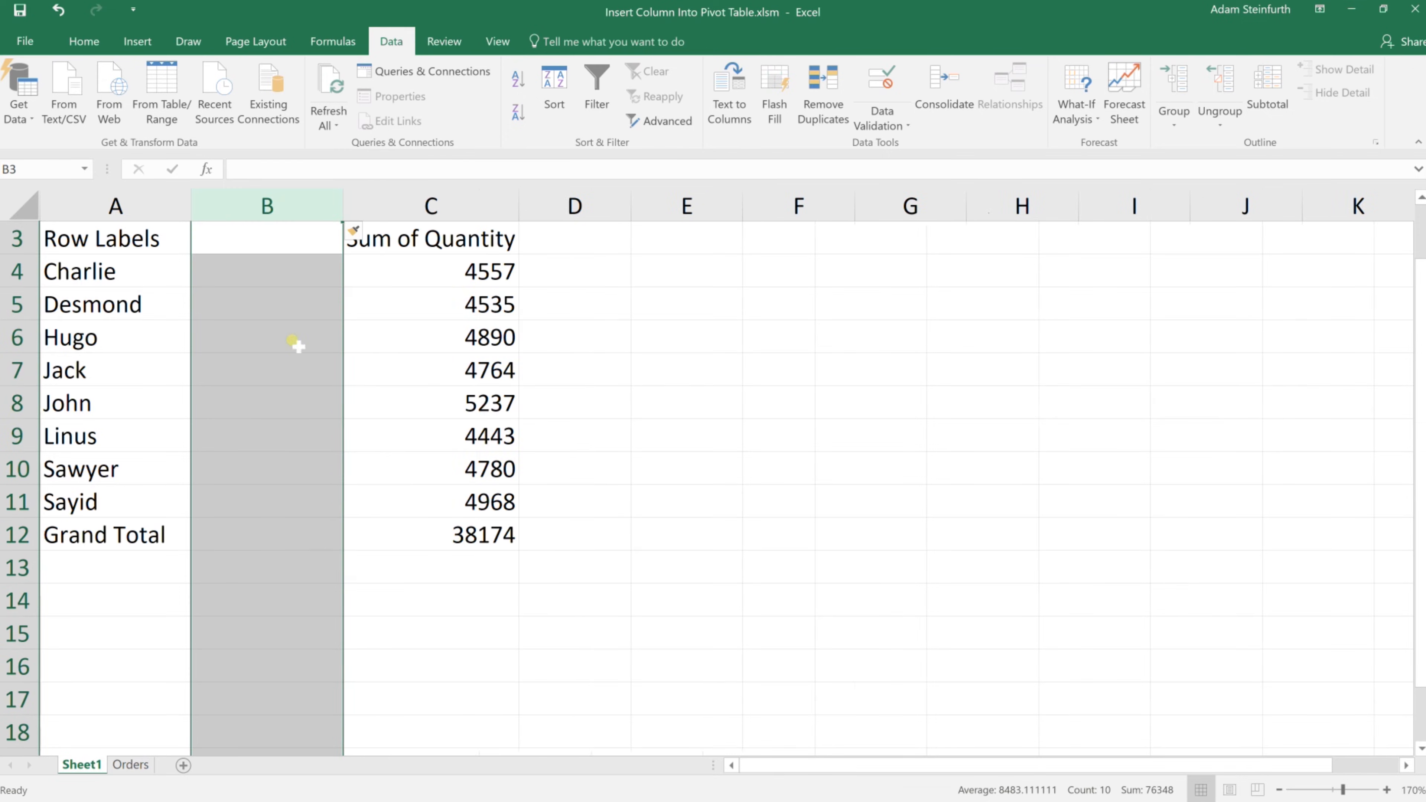
click(267, 239)
text(Wes)
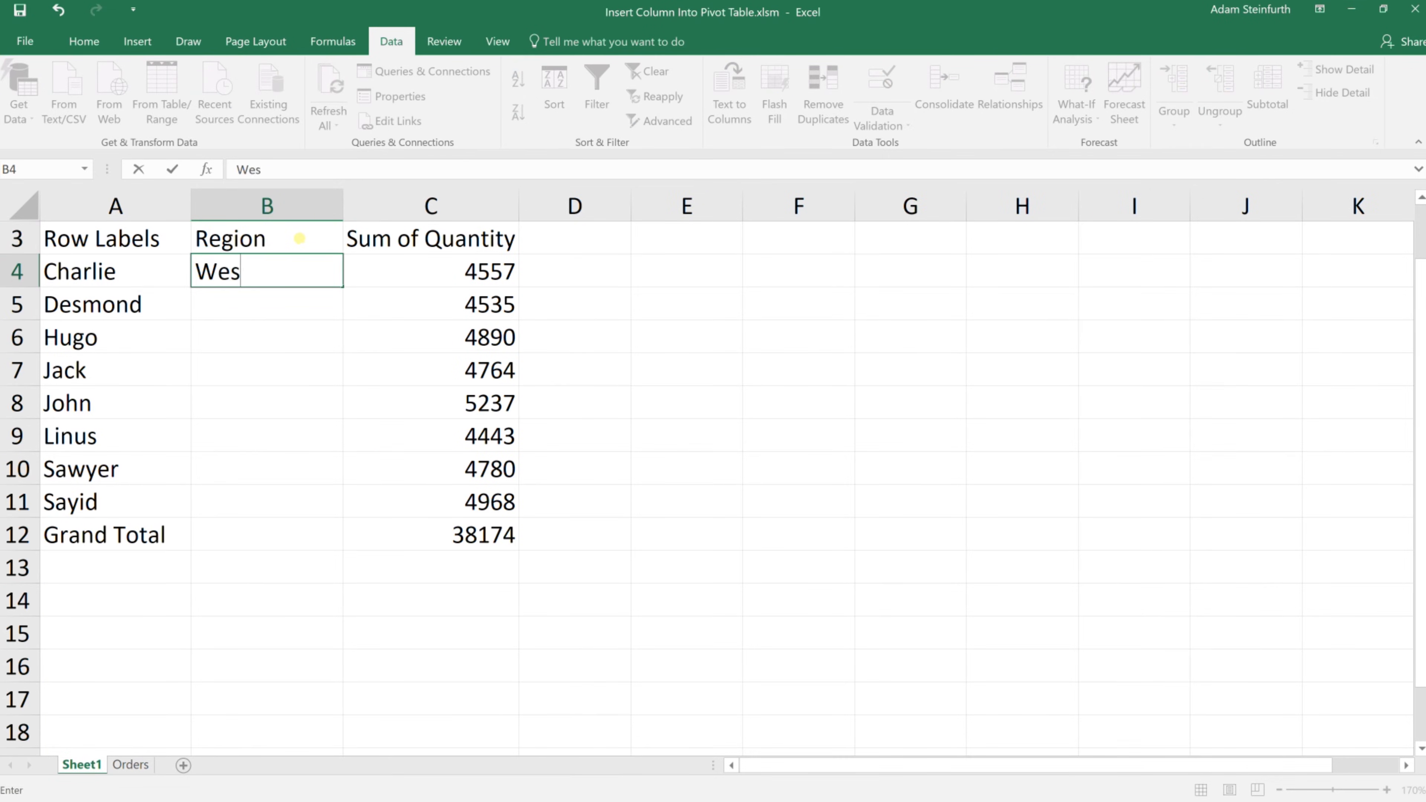
text(t)
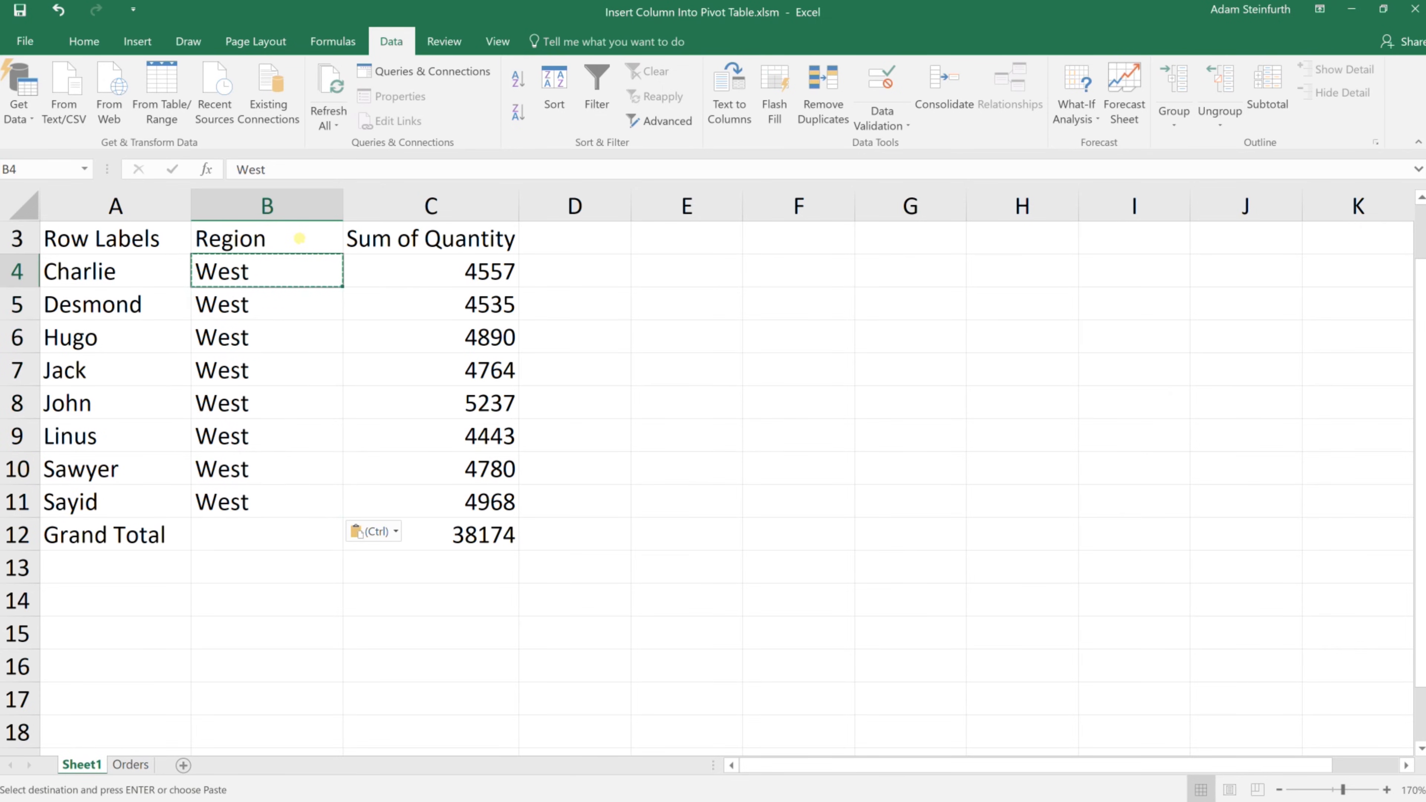
click(267, 402)
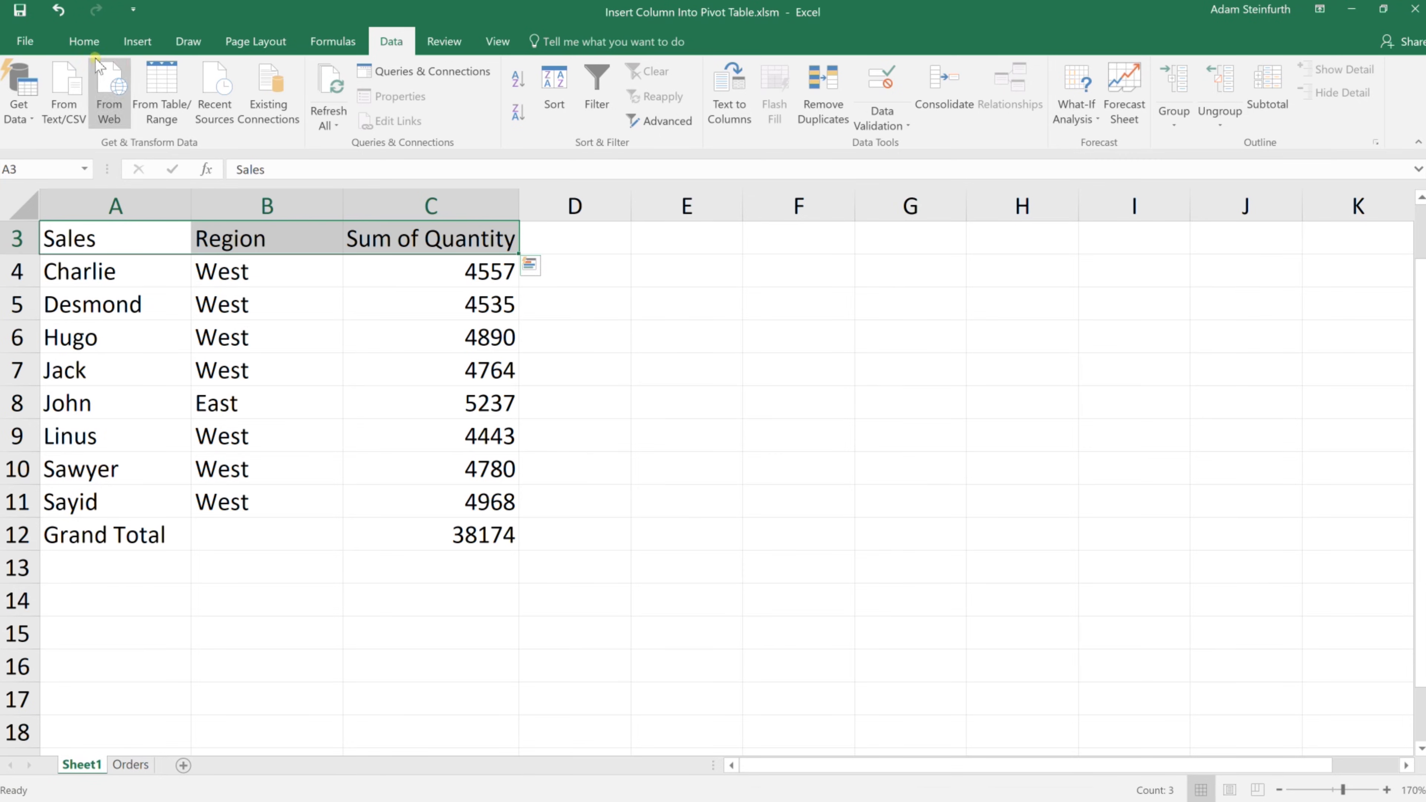
Bold the header and Grand Total rows and add border lines, including below Sayid's row.
click(83, 41)
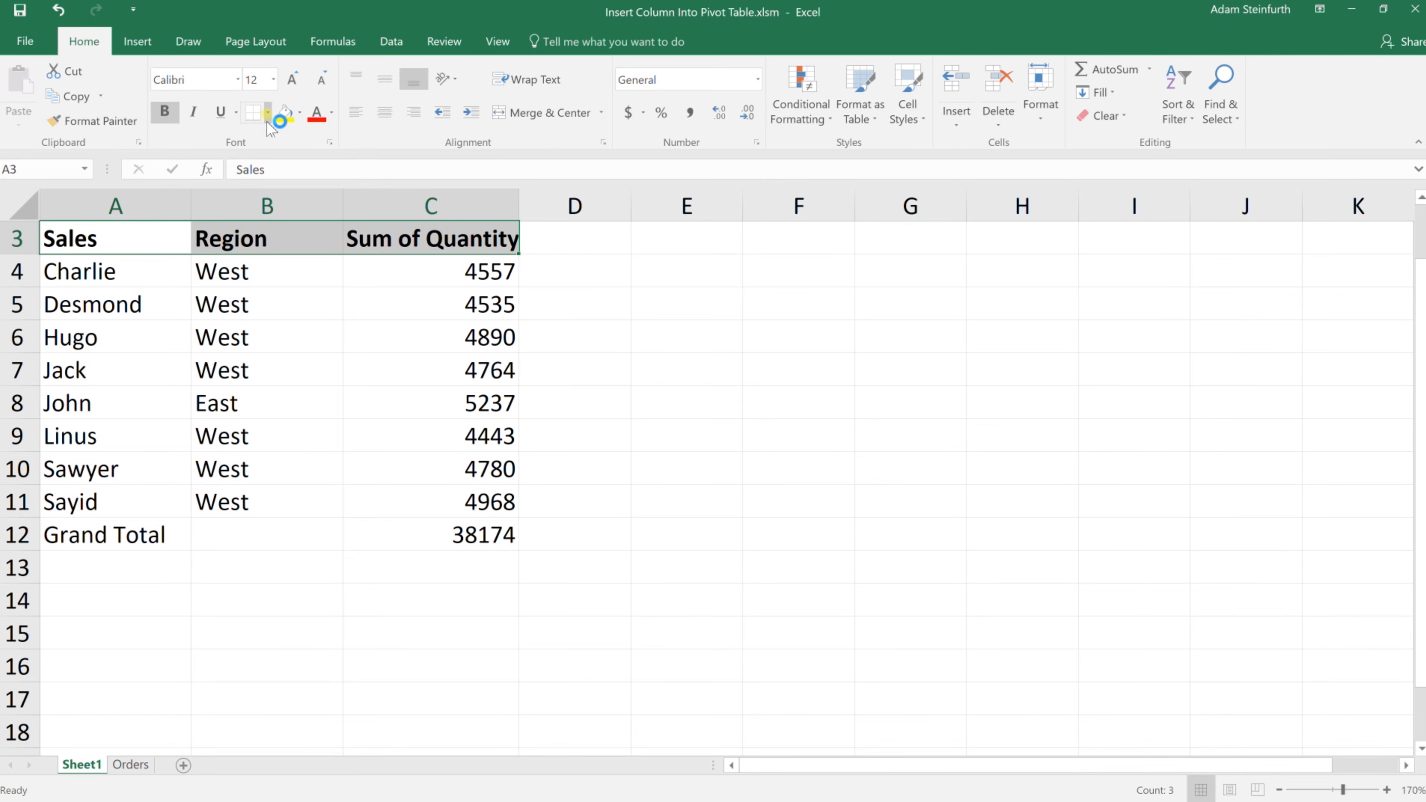
click(250, 113)
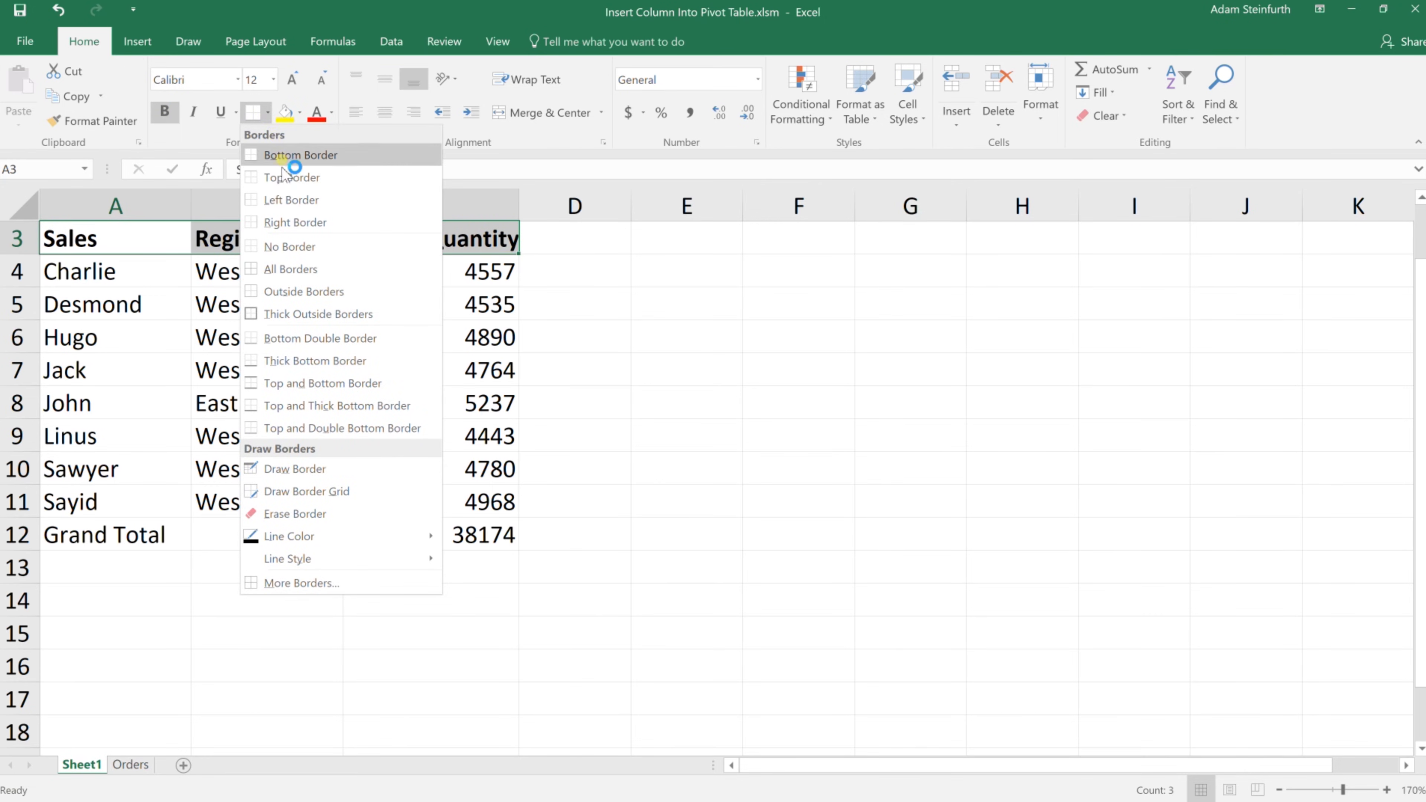
mouse_move(289, 200)
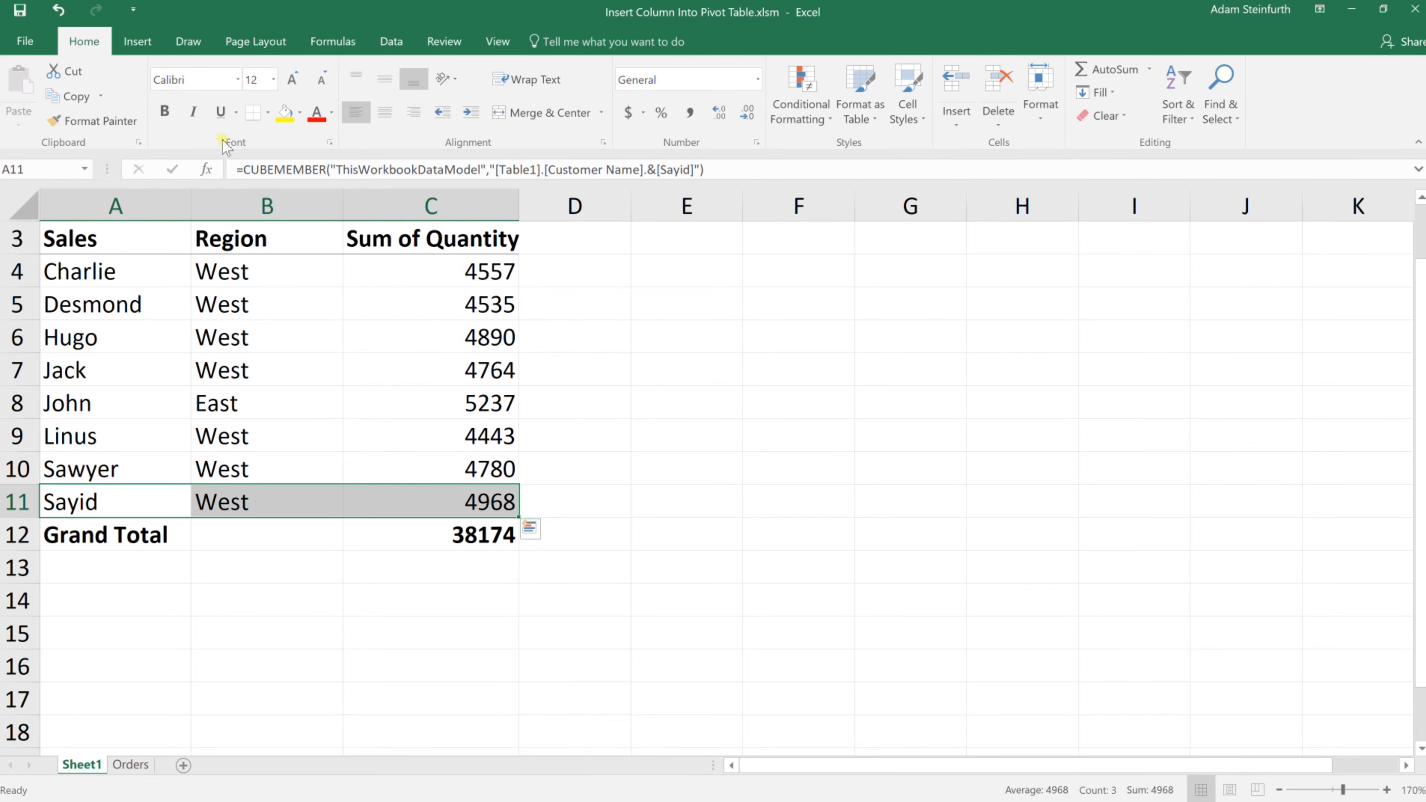
mouse_move(267, 113)
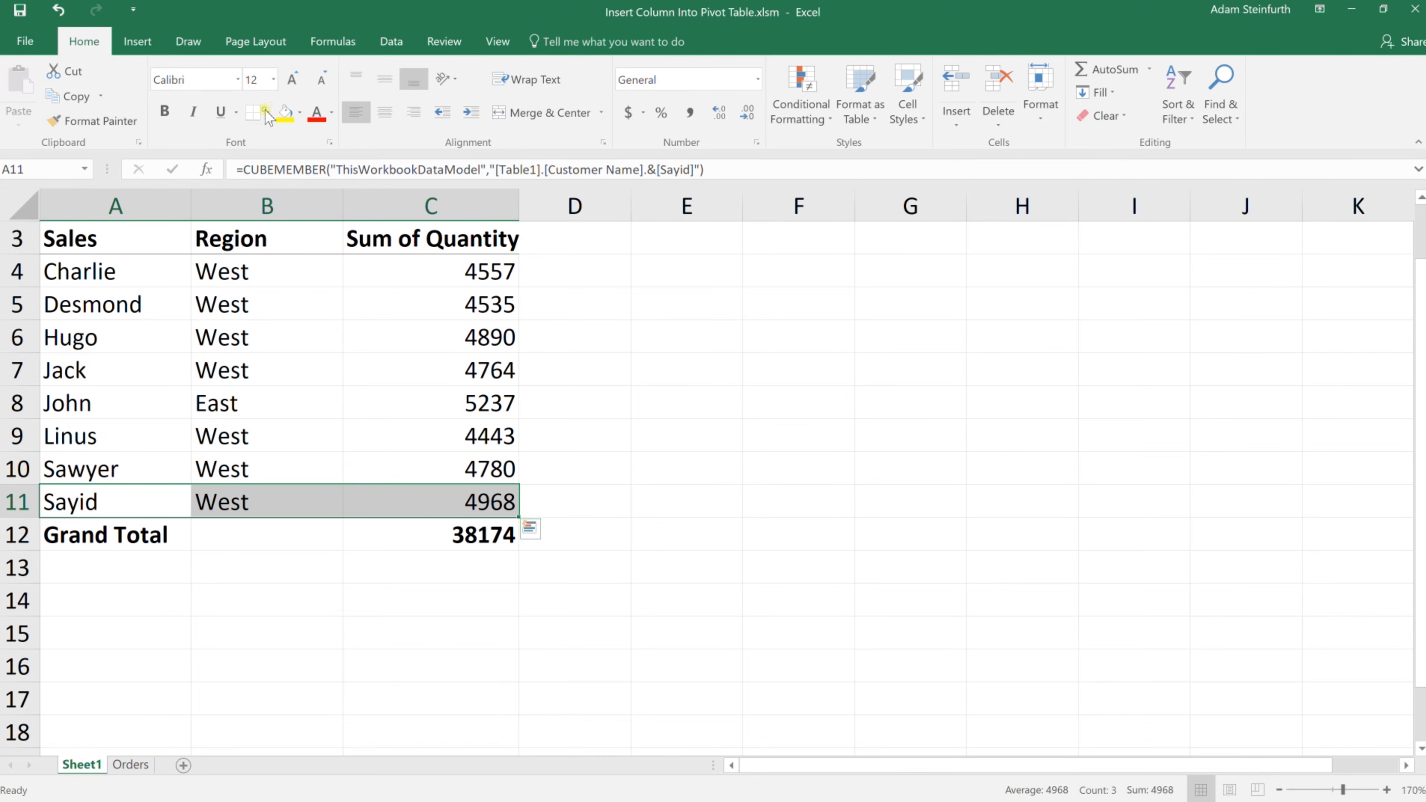
click(267, 113)
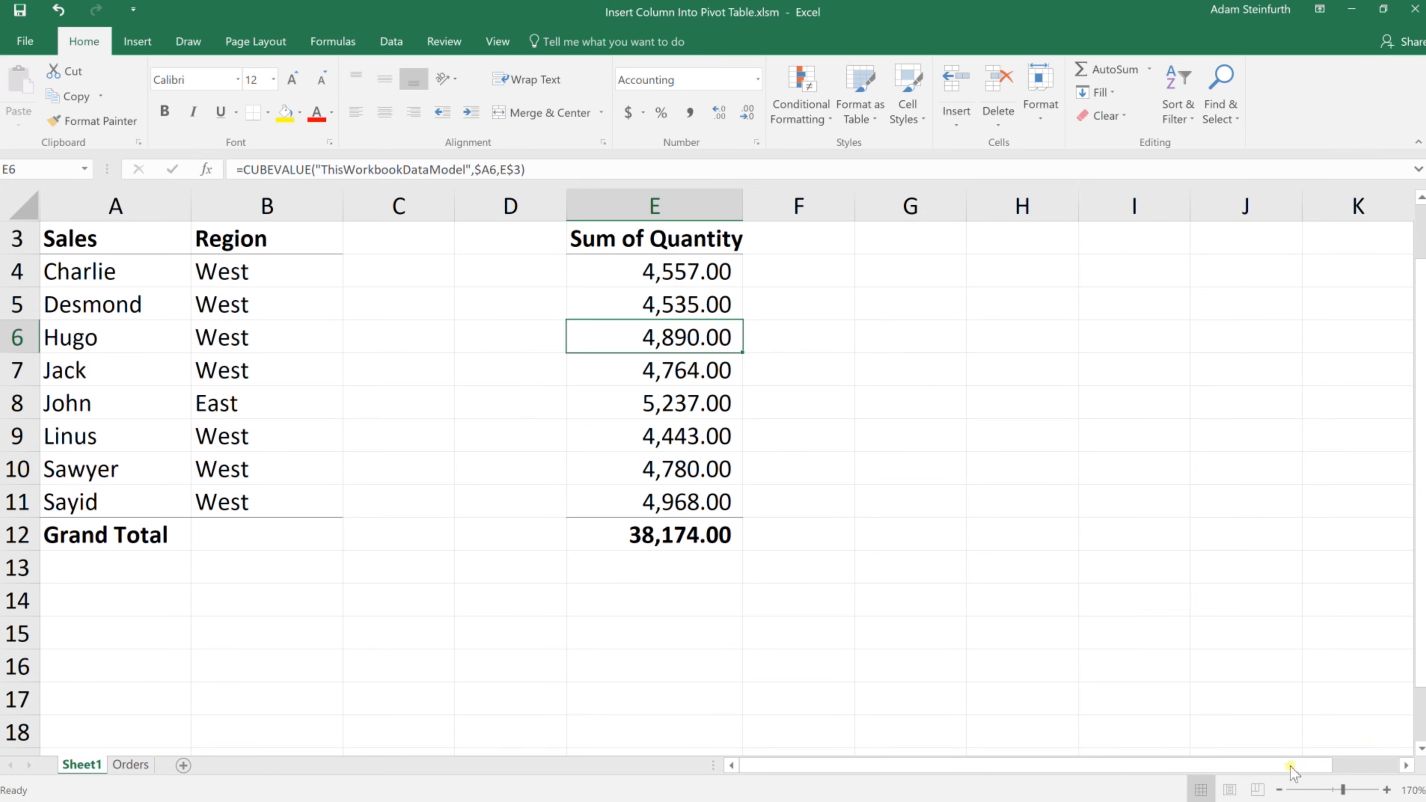
mouse_move(884, 400)
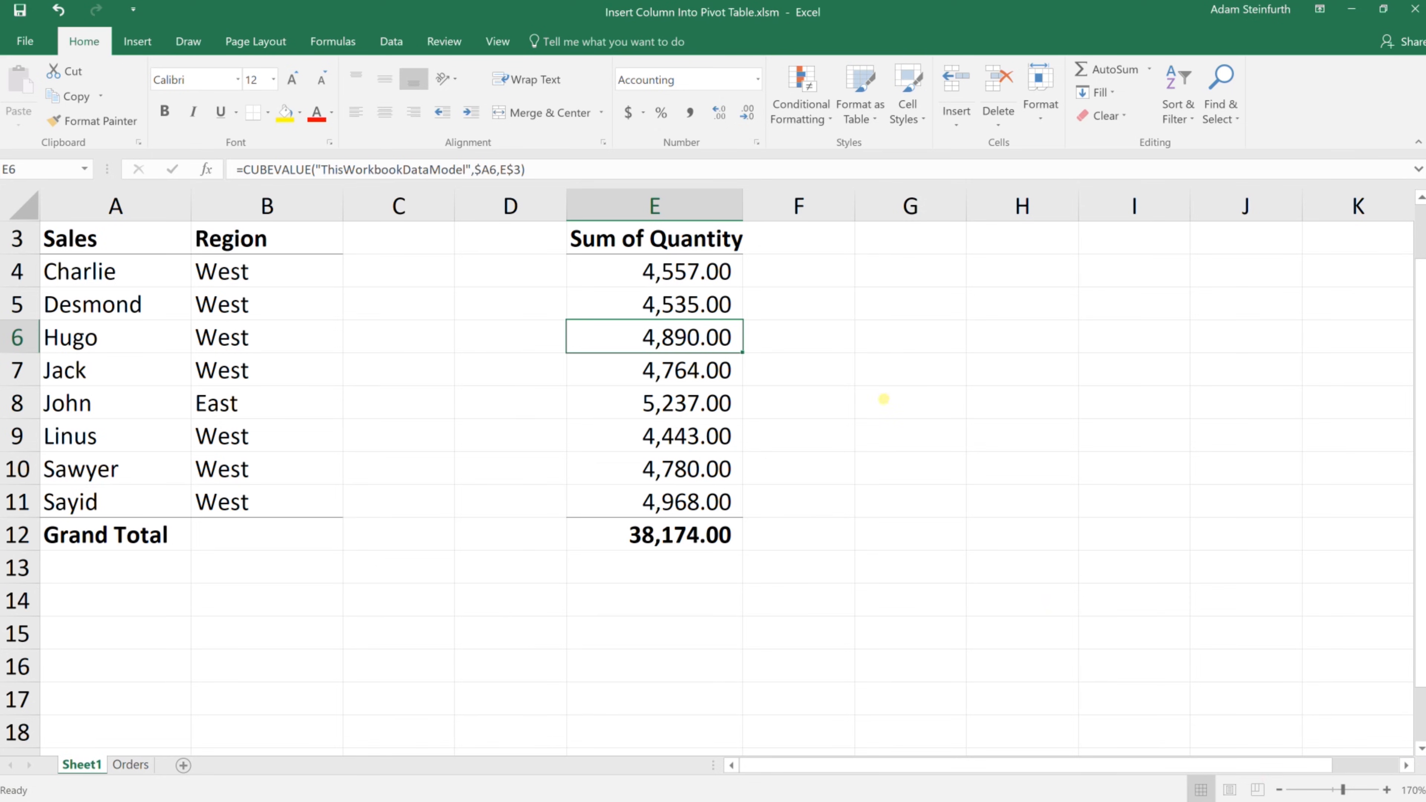